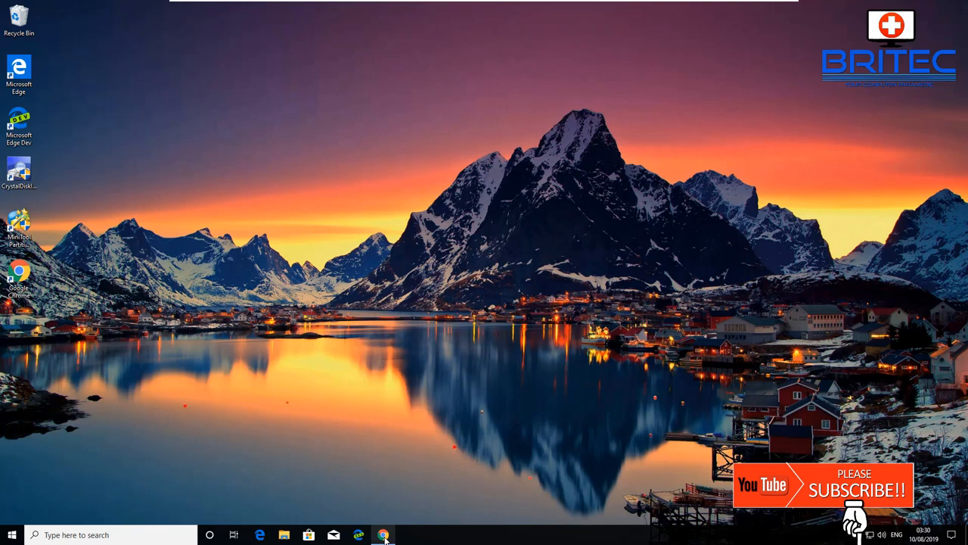
Download the RocketDock installer from punklabs.com in Chrome and run the downloaded .exe.
{"action": "left_click", "coordinate": [383, 535]}
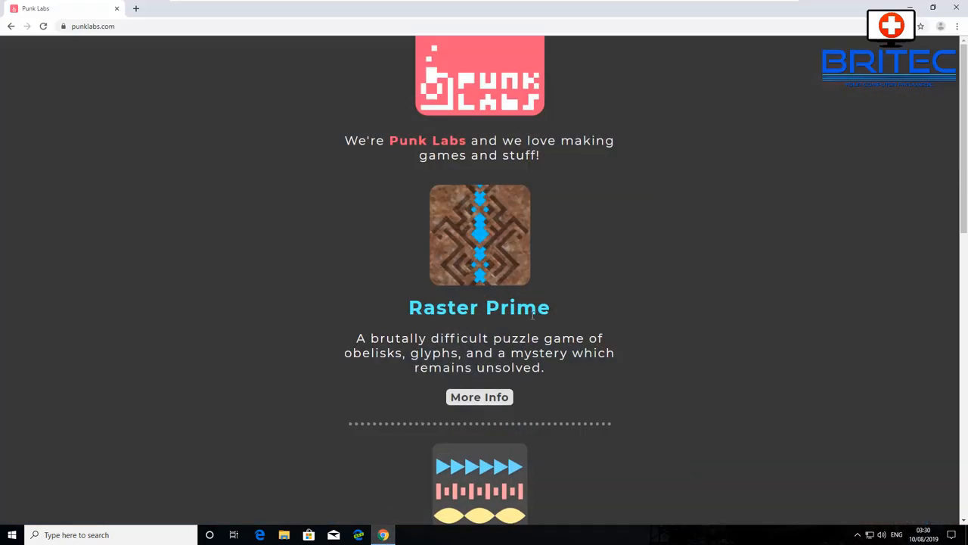
{"action": "scroll", "scroll_direction": "down", "scroll_amount": 3}
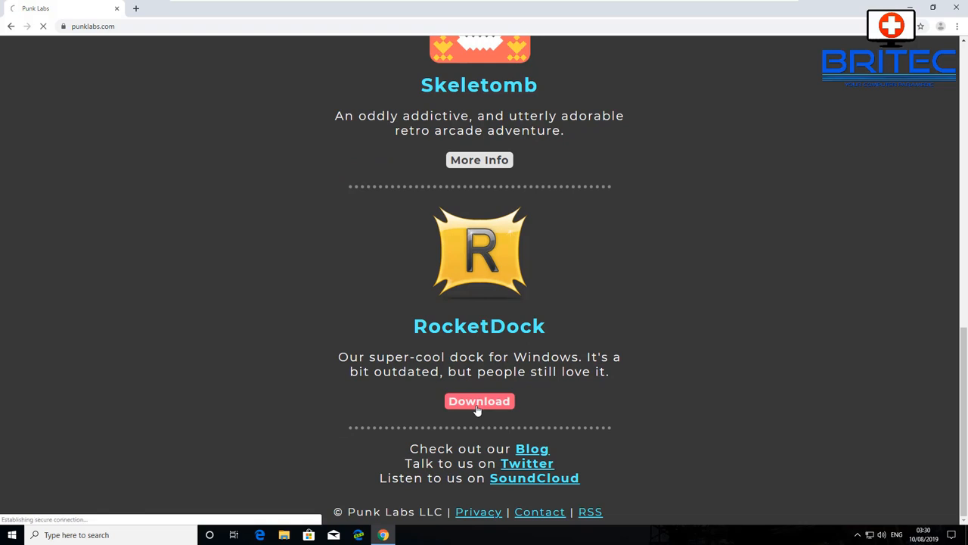
{"action": "left_click", "coordinate": [478, 401]}
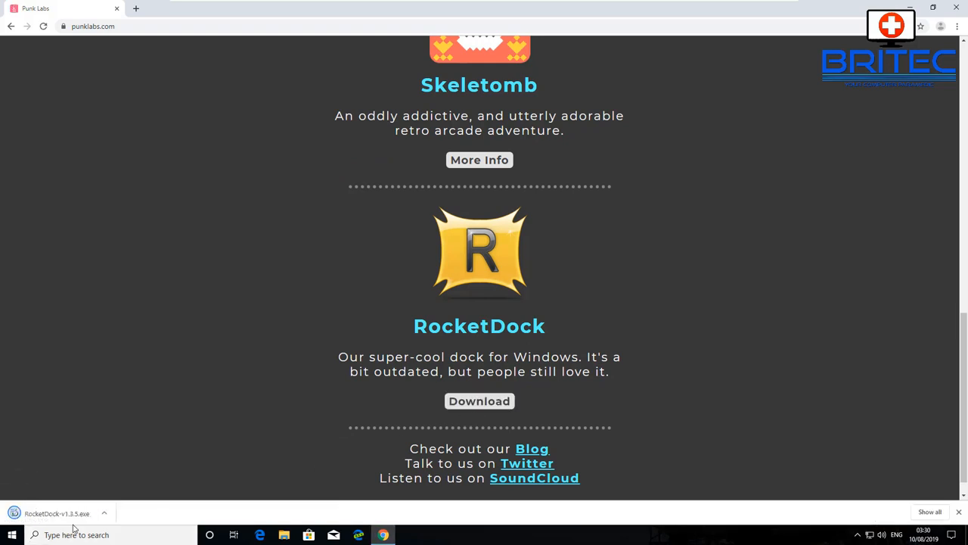
{"action": "left_click", "coordinate": [479, 400]}
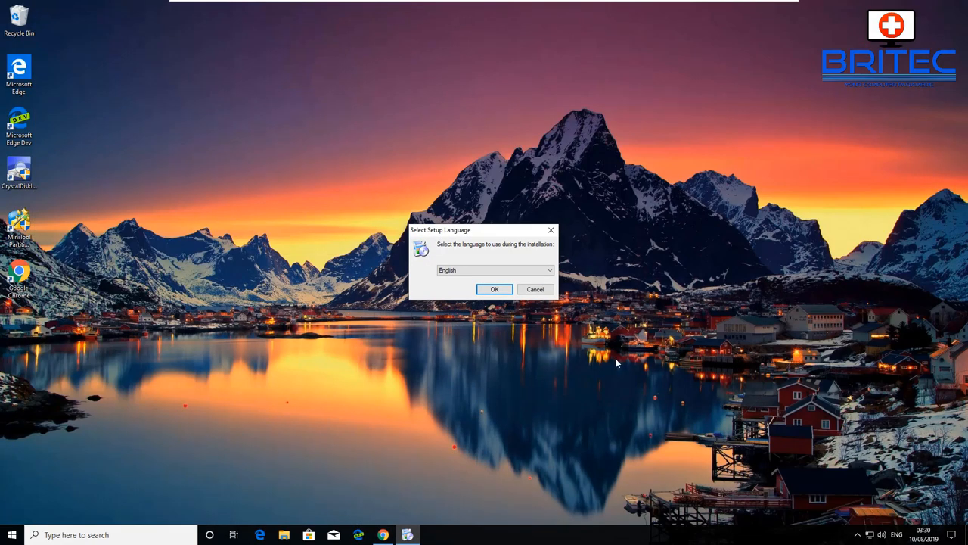
Install RocketDock in English with the default folder and desktop icon, then finish and launch the dock.
{"action": "left_click", "coordinate": [493, 289]}
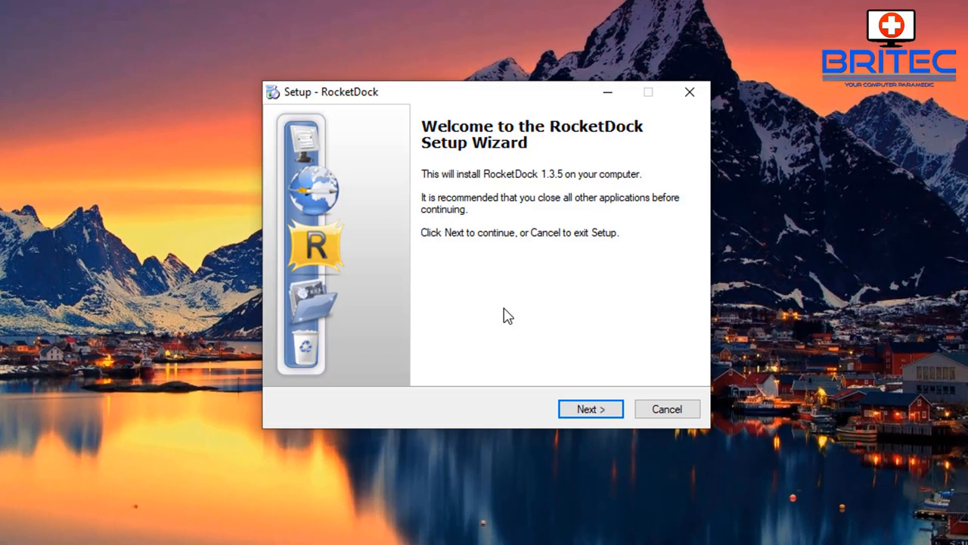
{"action": "left_click", "coordinate": [590, 409]}
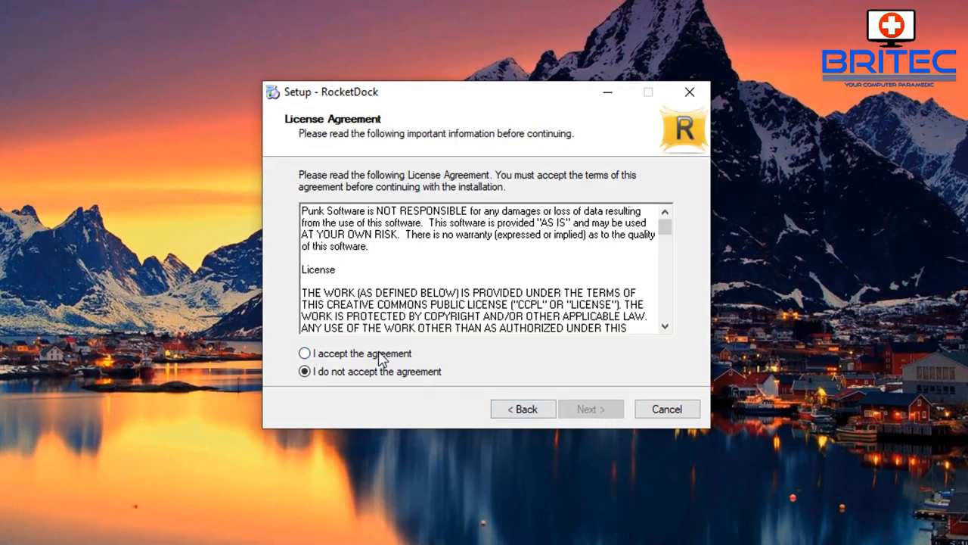
{"action": "left_click", "coordinate": [591, 409]}
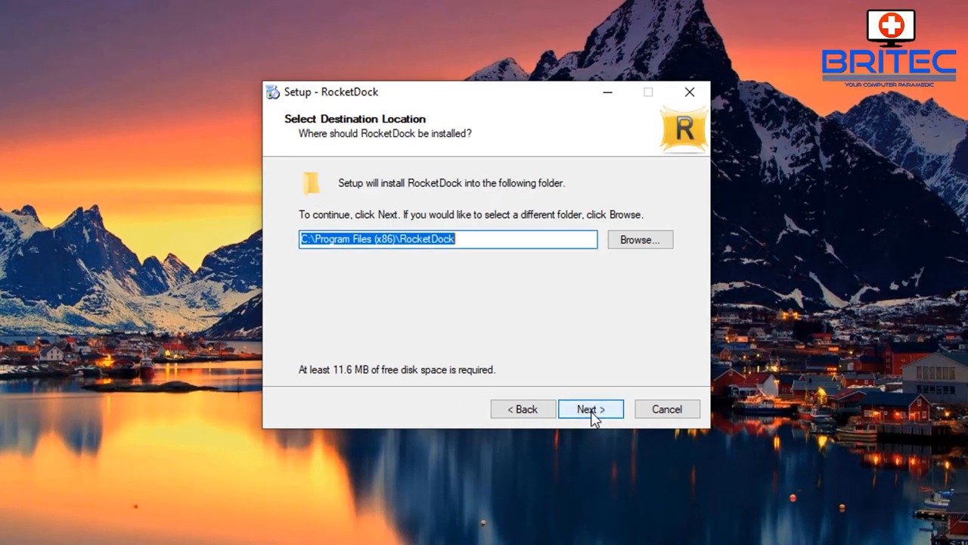
{"action": "left_click", "coordinate": [590, 408]}
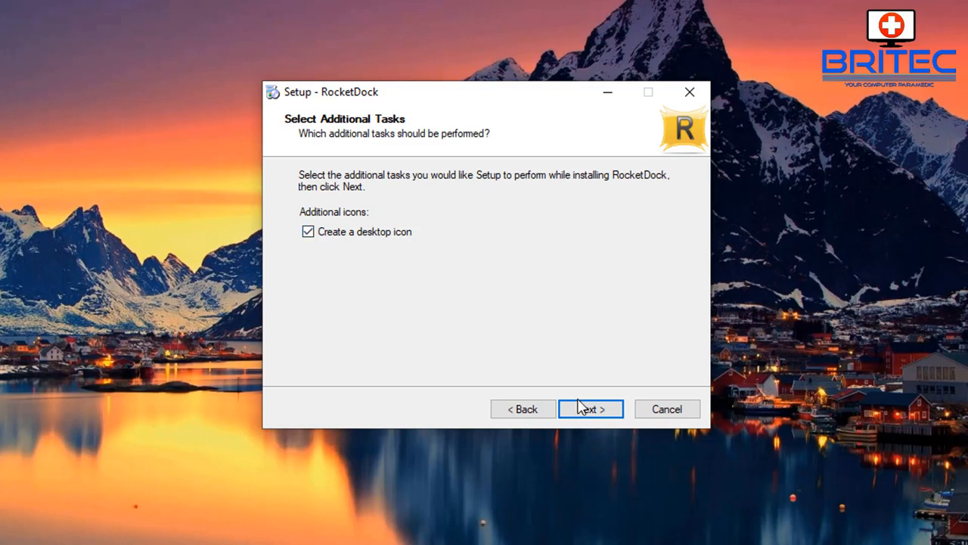
{"action": "left_click", "coordinate": [590, 408]}
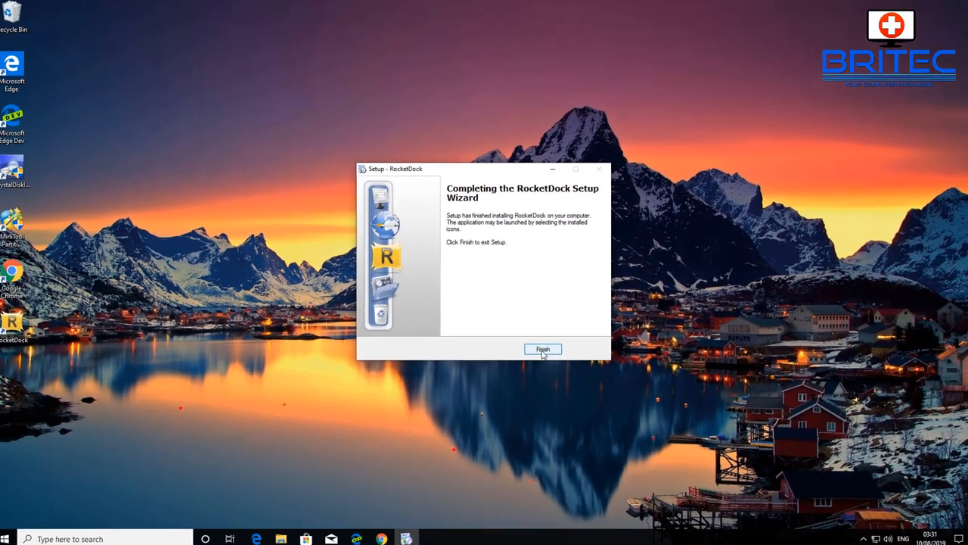
{"action": "left_click", "coordinate": [542, 348]}
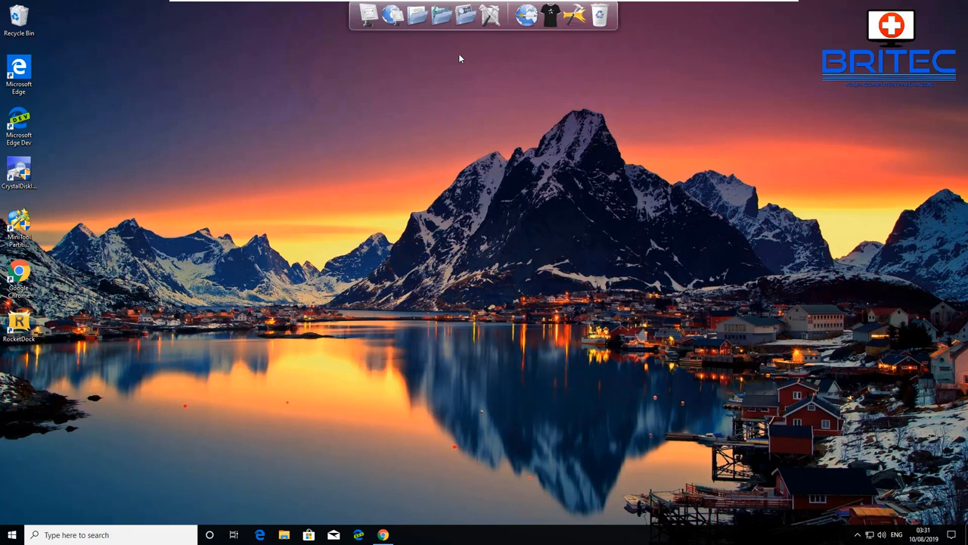
{"action": "mouse_move", "coordinate": [537, 27]}
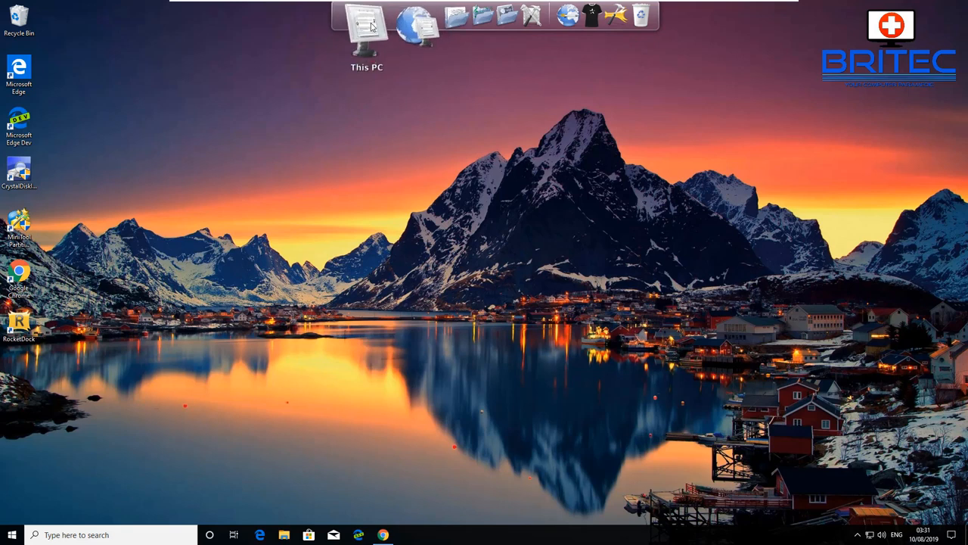
{"action": "double_click", "coordinate": [366, 30]}
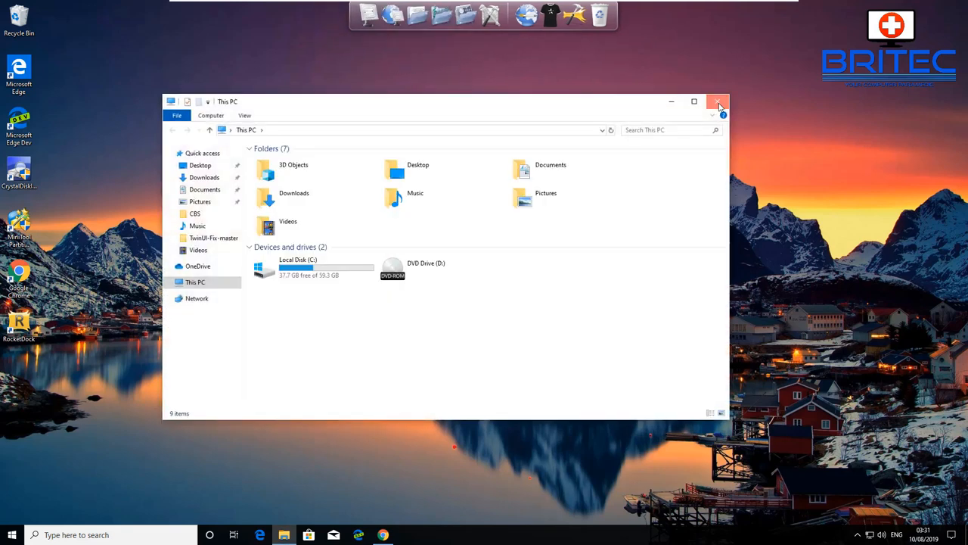
{"action": "left_click", "coordinate": [718, 102]}
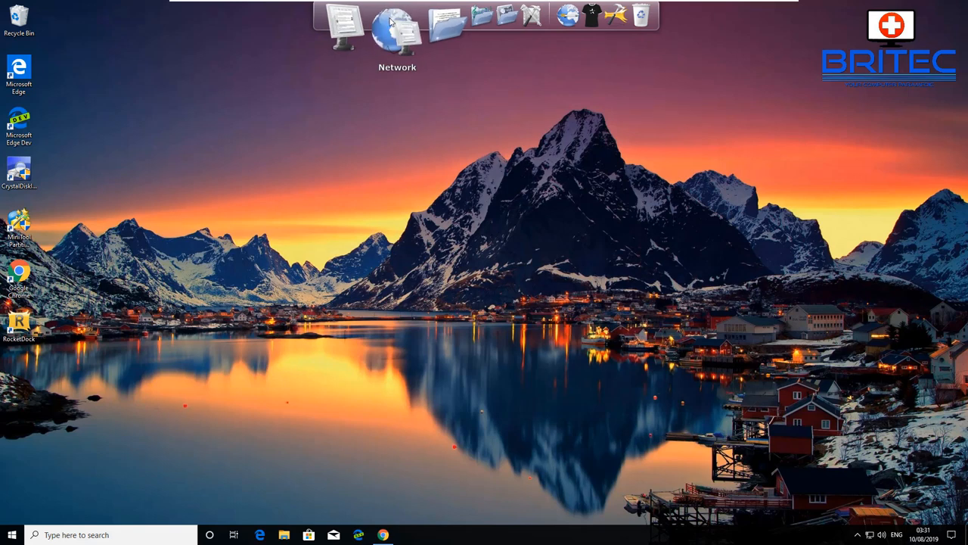
{"action": "double_click", "coordinate": [396, 28]}
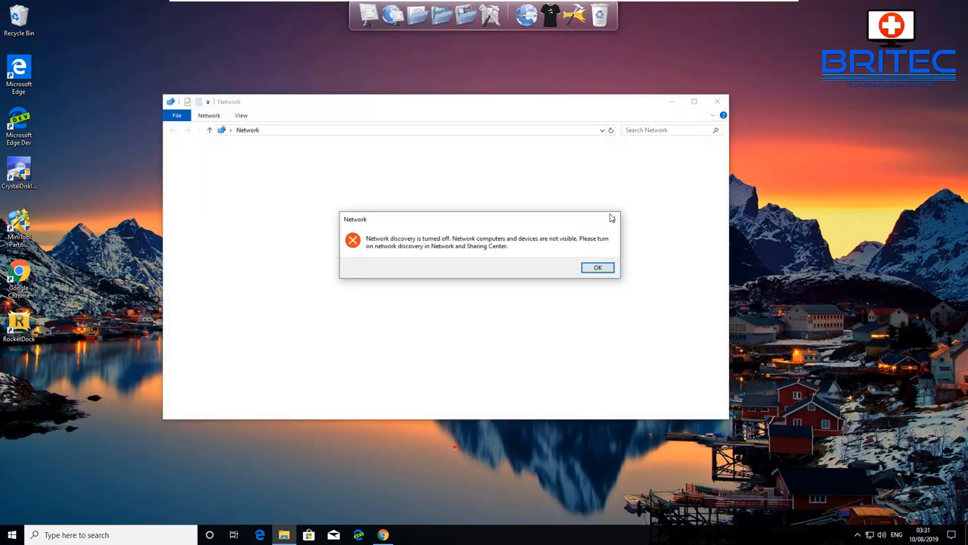
{"action": "left_click", "coordinate": [598, 266]}
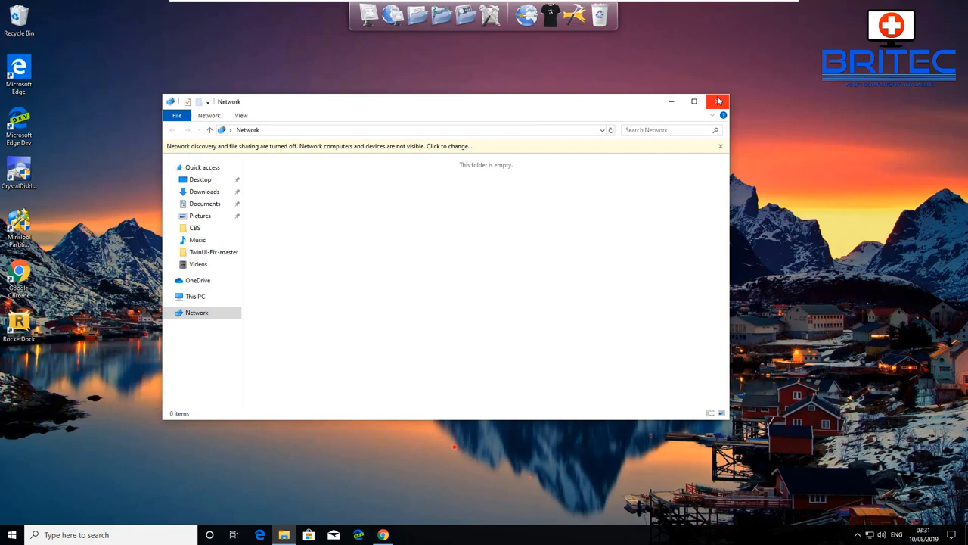
{"action": "left_click", "coordinate": [717, 100]}
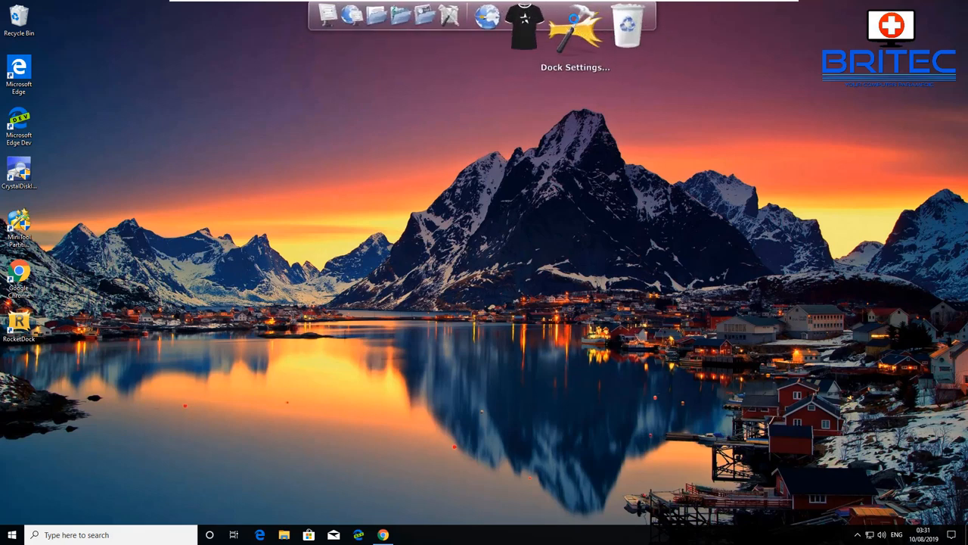
In Dock Settings' Position page, move the dock to the bottom, then reopen the screen position choices.
{"action": "left_click", "coordinate": [575, 66]}
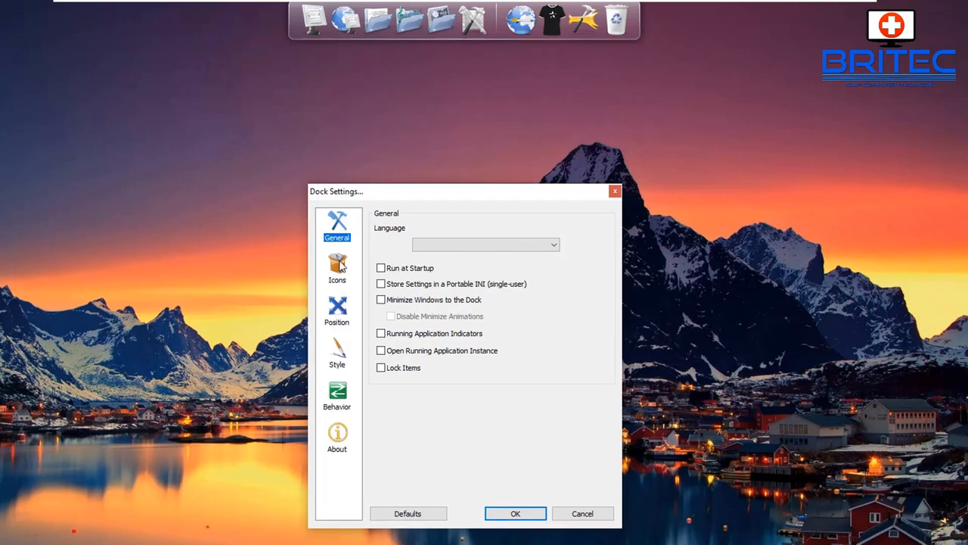
{"action": "left_click", "coordinate": [336, 310]}
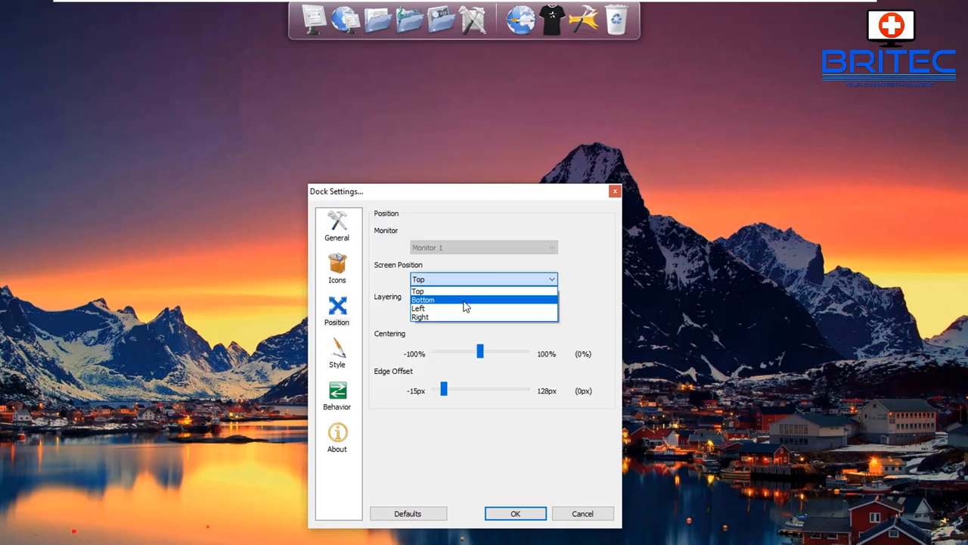
{"action": "left_click", "coordinate": [423, 300]}
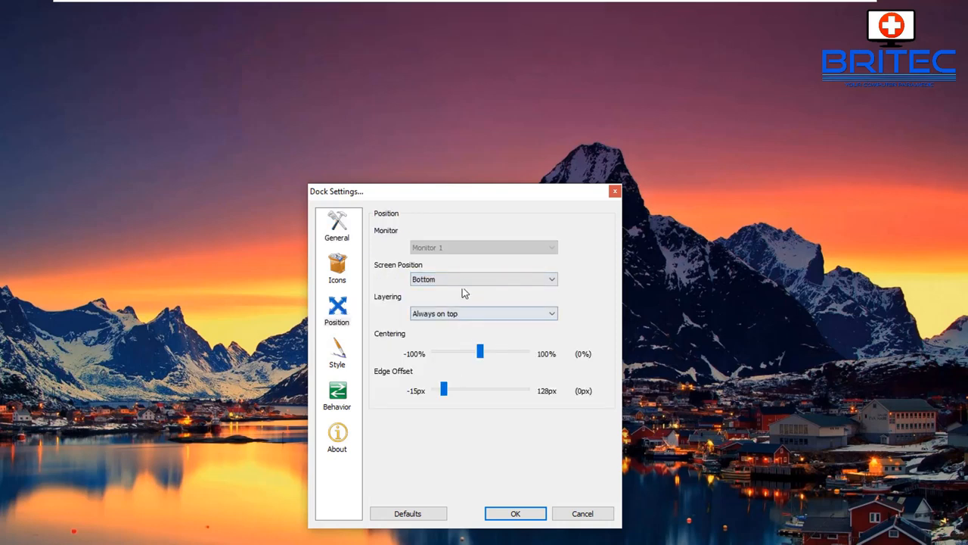
{"action": "left_click", "coordinate": [484, 278]}
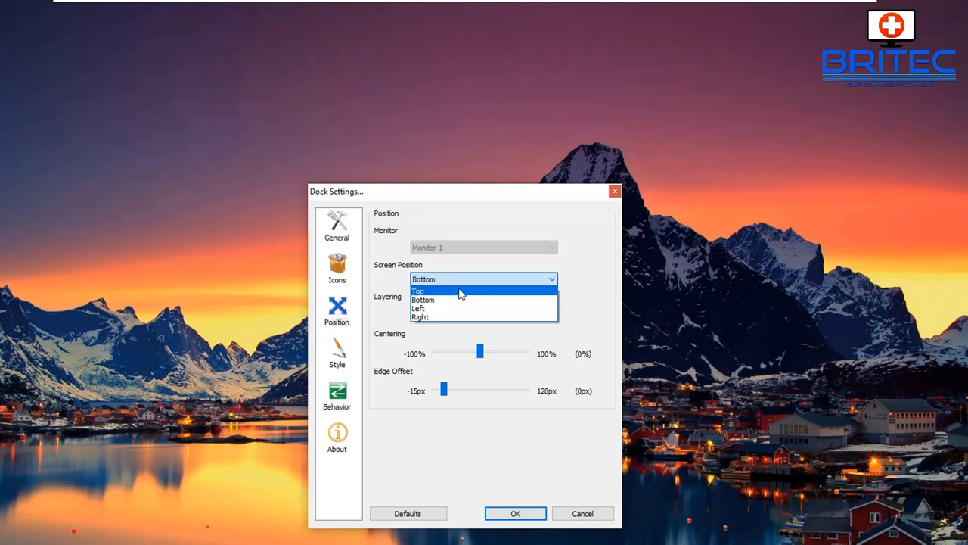
{"action": "left_click", "coordinate": [417, 290]}
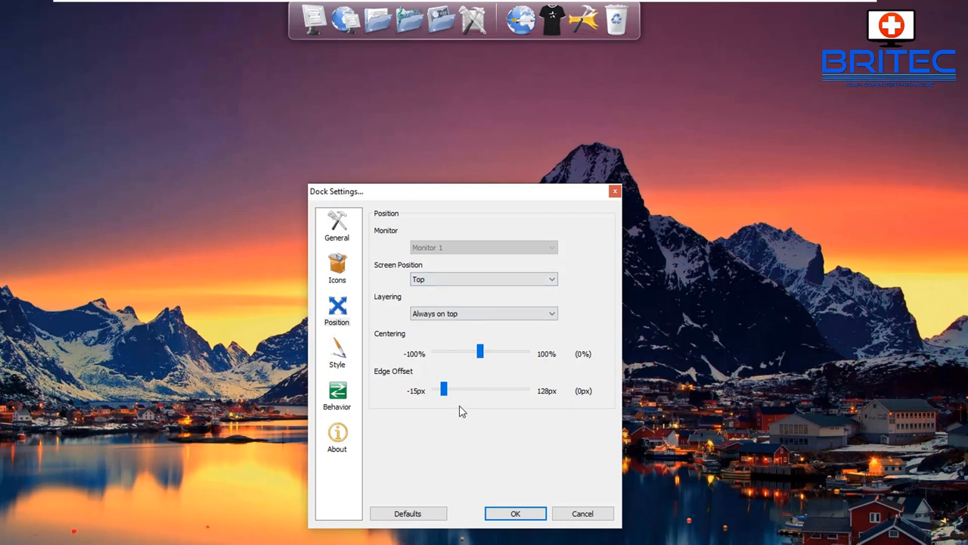
{"action": "mouse_move", "coordinate": [342, 363]}
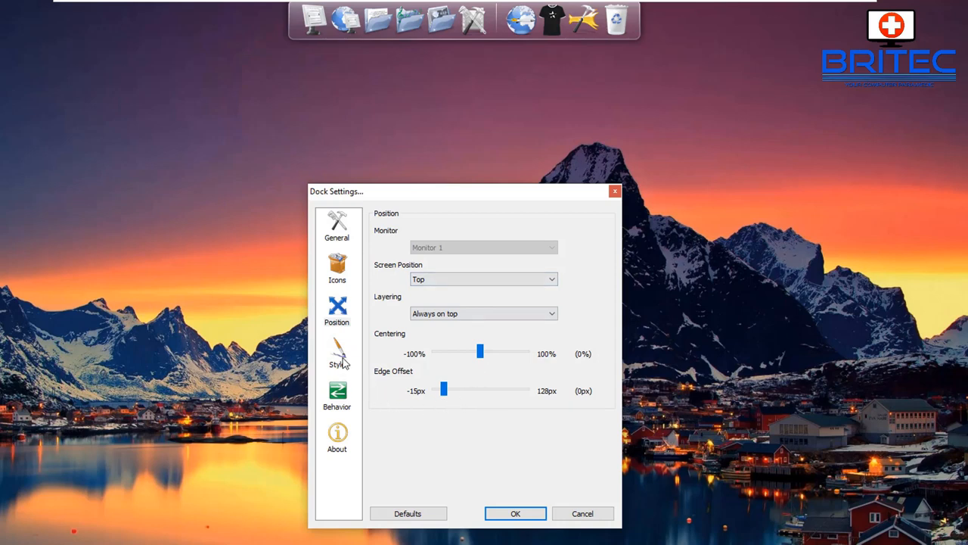
In the Style settings, try a couple of themes and apply Aero Milk to the dock.
{"action": "left_click", "coordinate": [336, 354]}
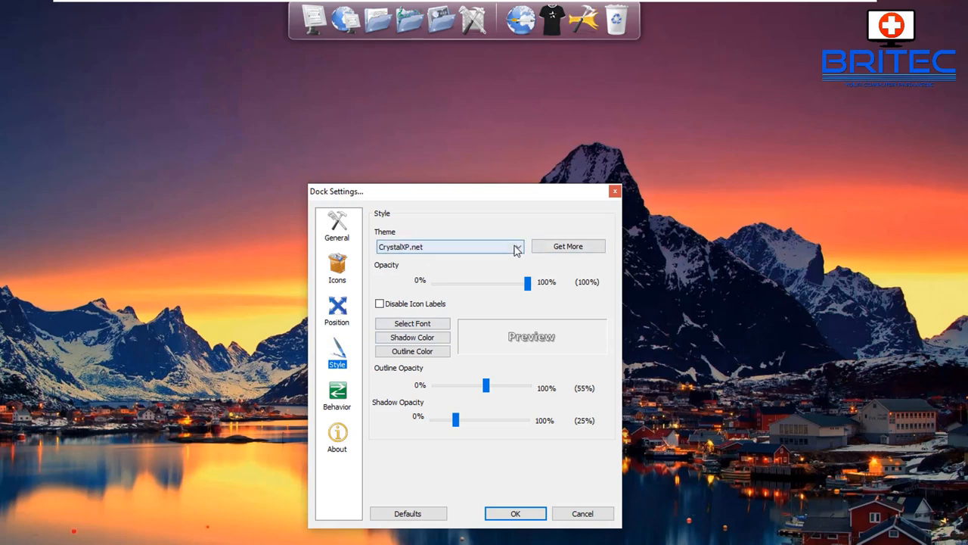
{"action": "left_click", "coordinate": [517, 247]}
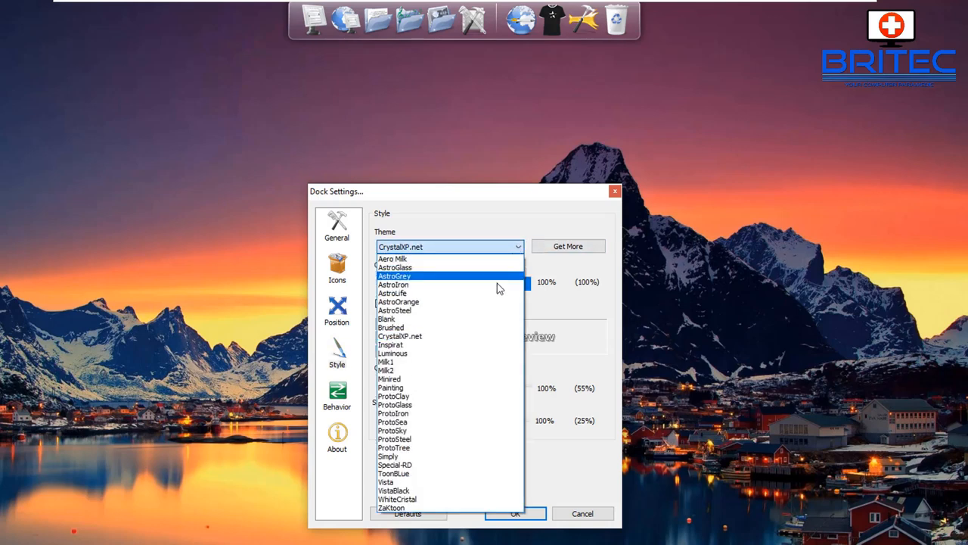
{"action": "left_click", "coordinate": [395, 406]}
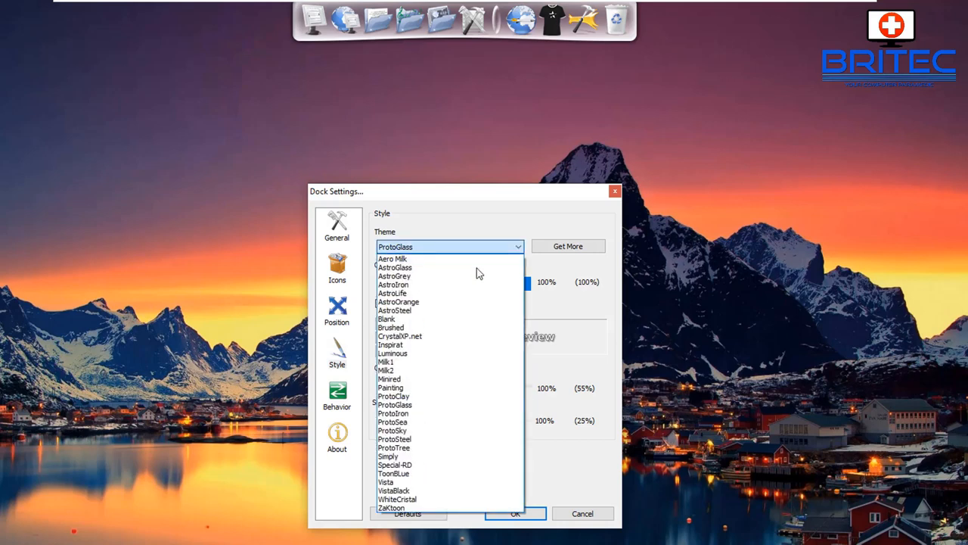
{"action": "left_click", "coordinate": [393, 276]}
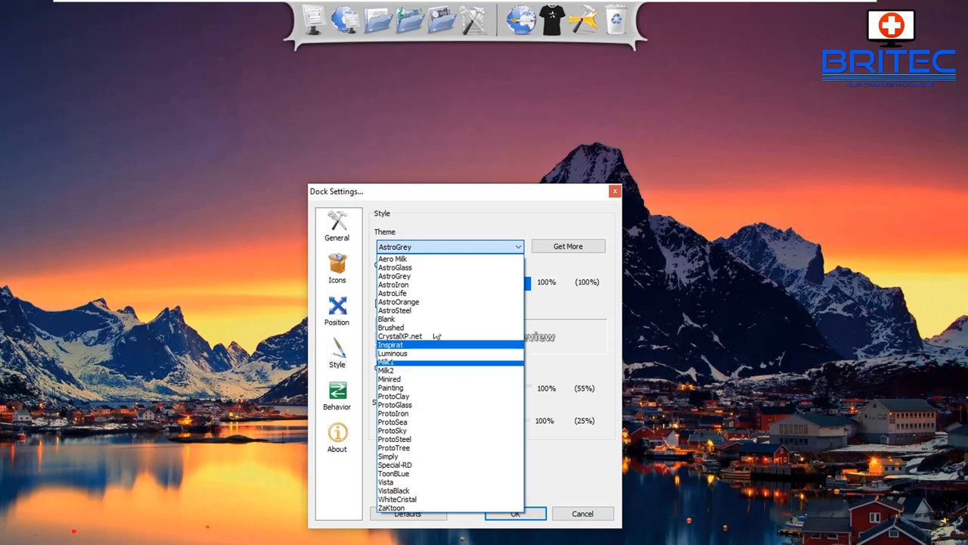
{"action": "left_click", "coordinate": [393, 259]}
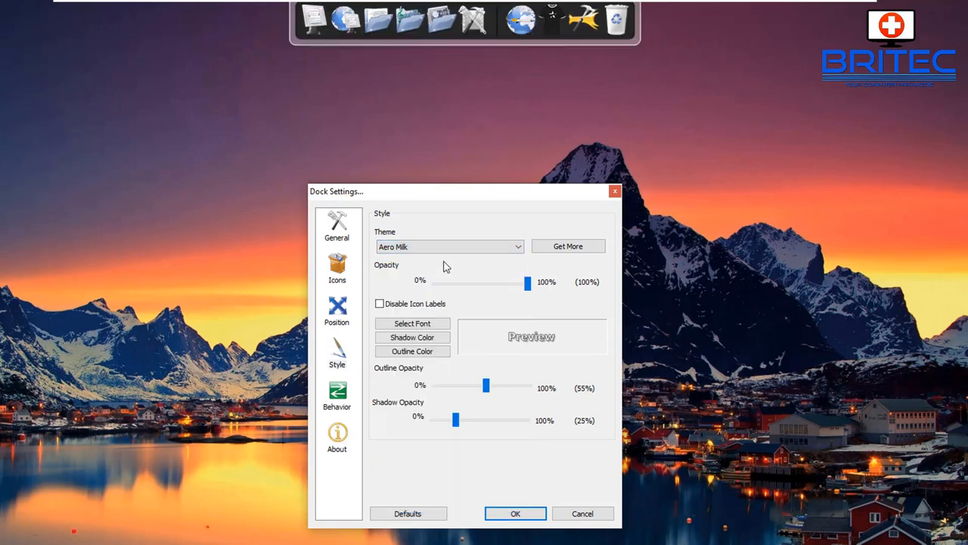
{"action": "mouse_move", "coordinate": [400, 30]}
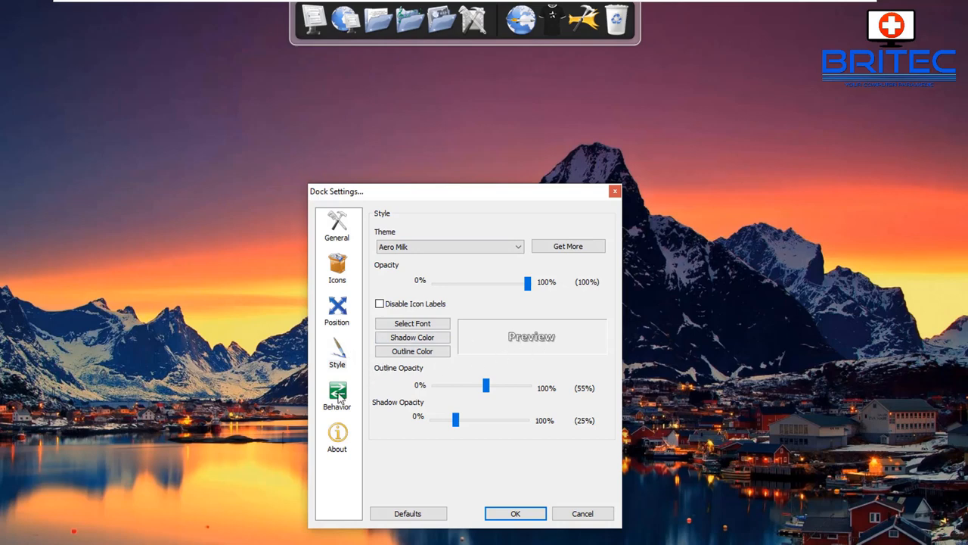
{"action": "mouse_move", "coordinate": [424, 478]}
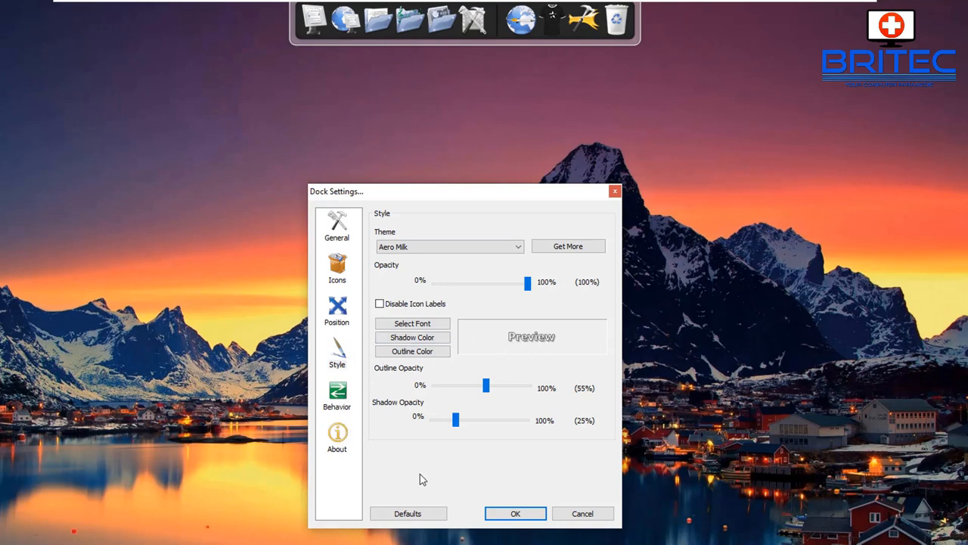
{"action": "mouse_move", "coordinate": [569, 245]}
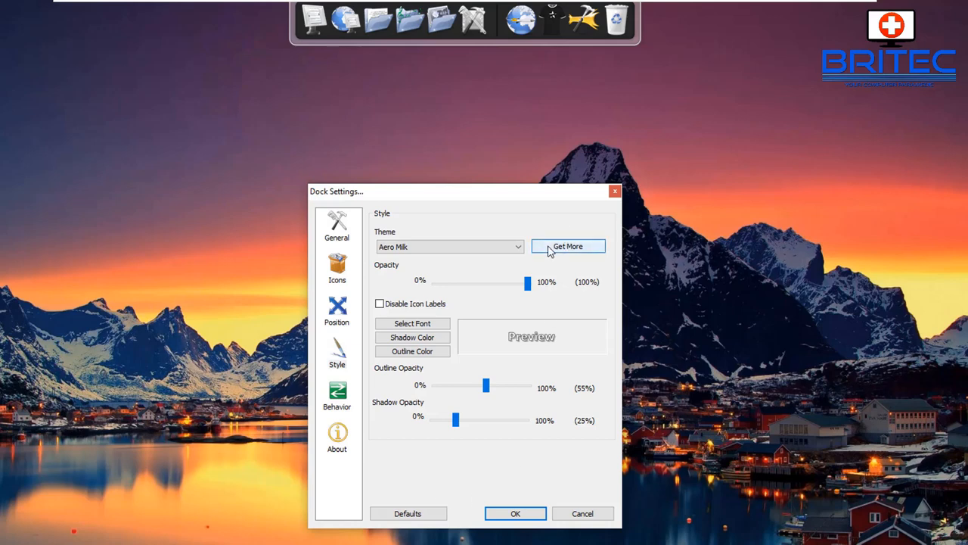
{"action": "mouse_move", "coordinate": [408, 512]}
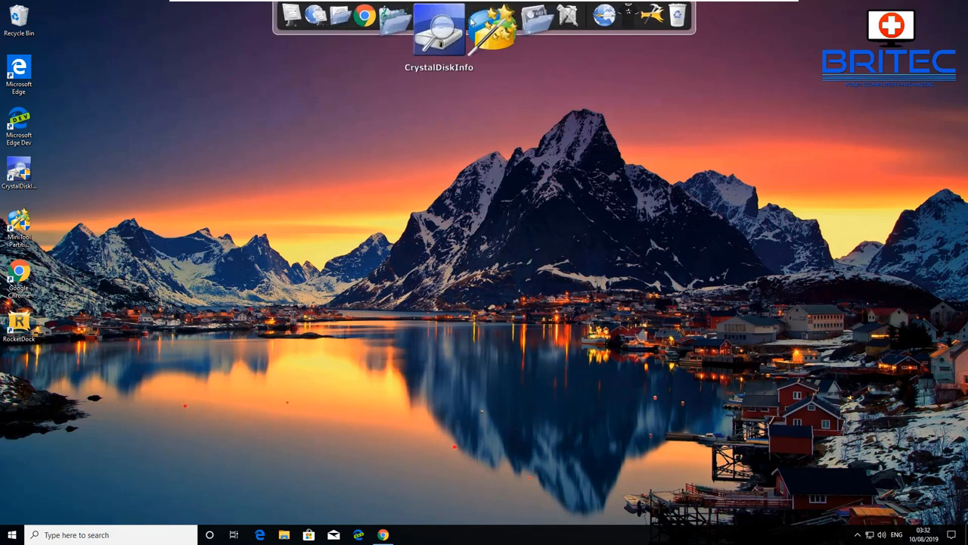
{"action": "mouse_move", "coordinate": [634, 273]}
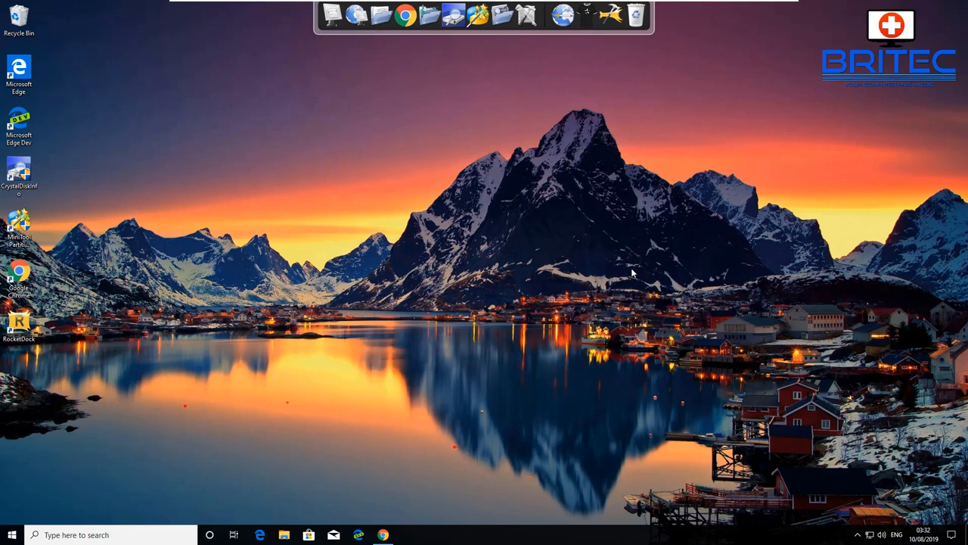
{"action": "right_click", "coordinate": [218, 204]}
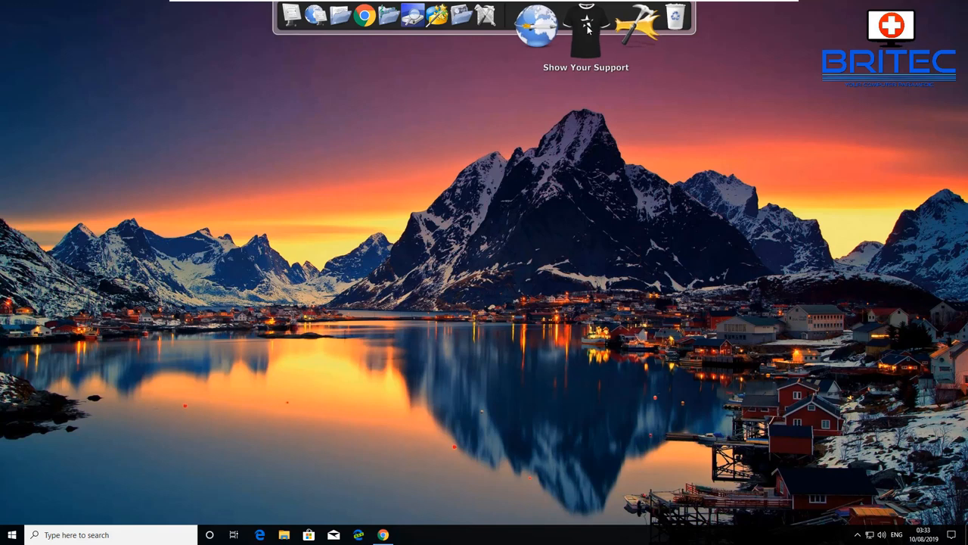
{"action": "right_click", "coordinate": [587, 27]}
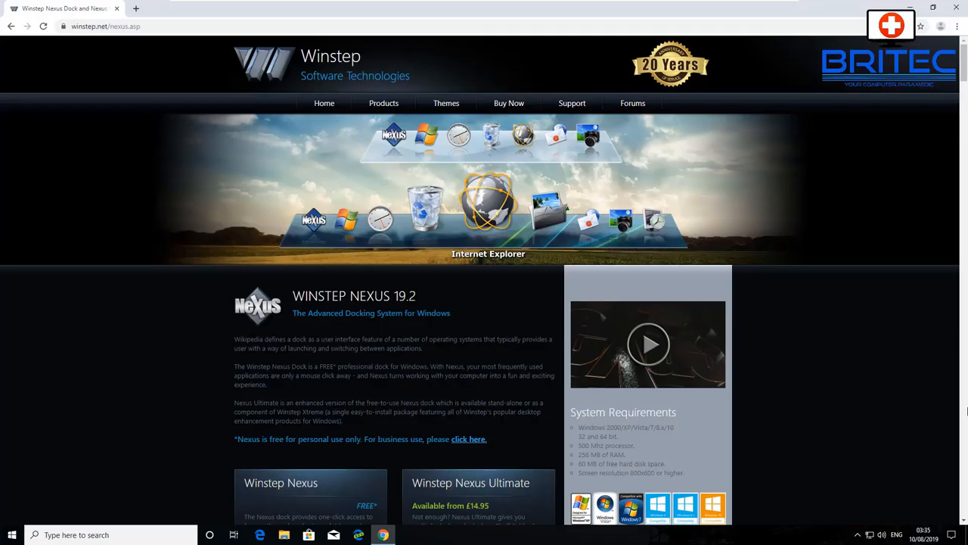
{"action": "mouse_move", "coordinate": [914, 454]}
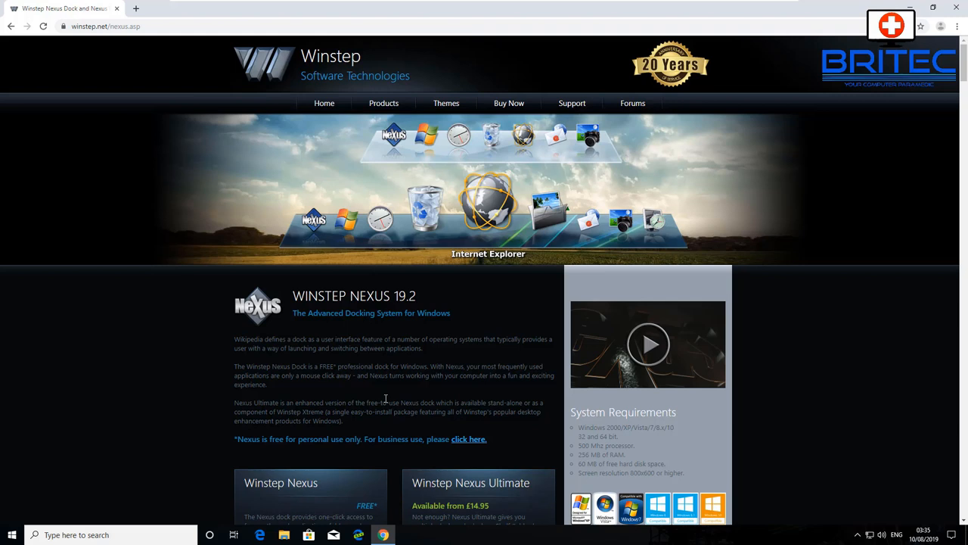
{"action": "mouse_move", "coordinate": [385, 400]}
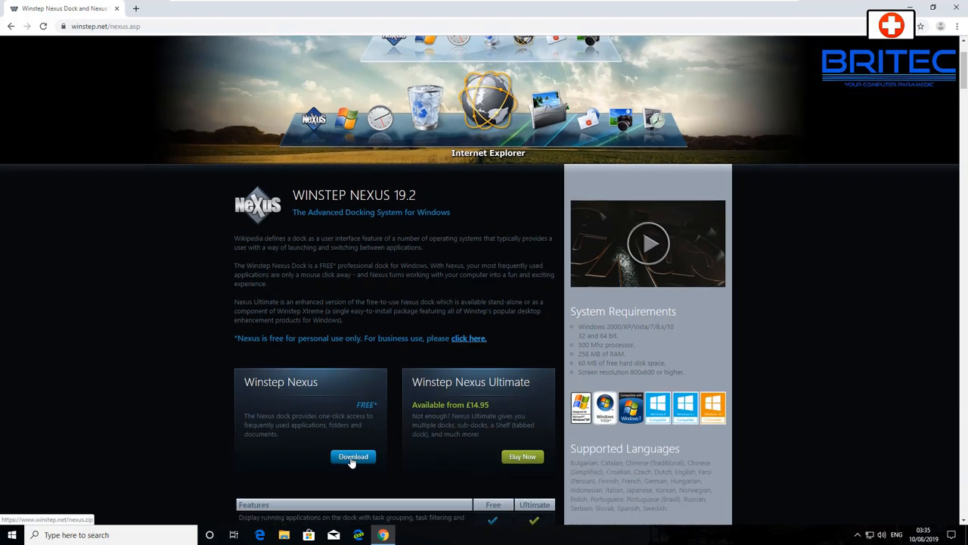
Download the free Winstep Nexus edition from winstep.net.
{"action": "left_click", "coordinate": [352, 457]}
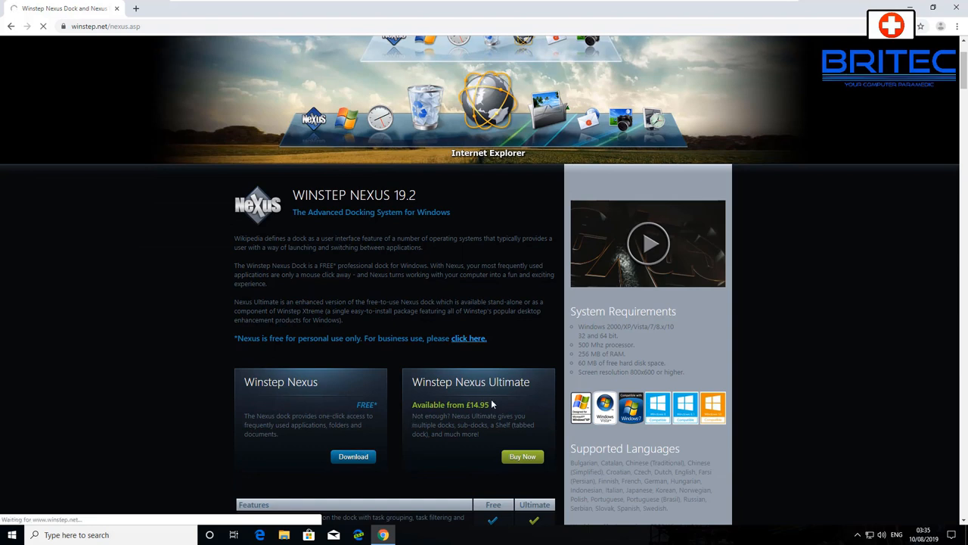
{"action": "left_click", "coordinate": [353, 457]}
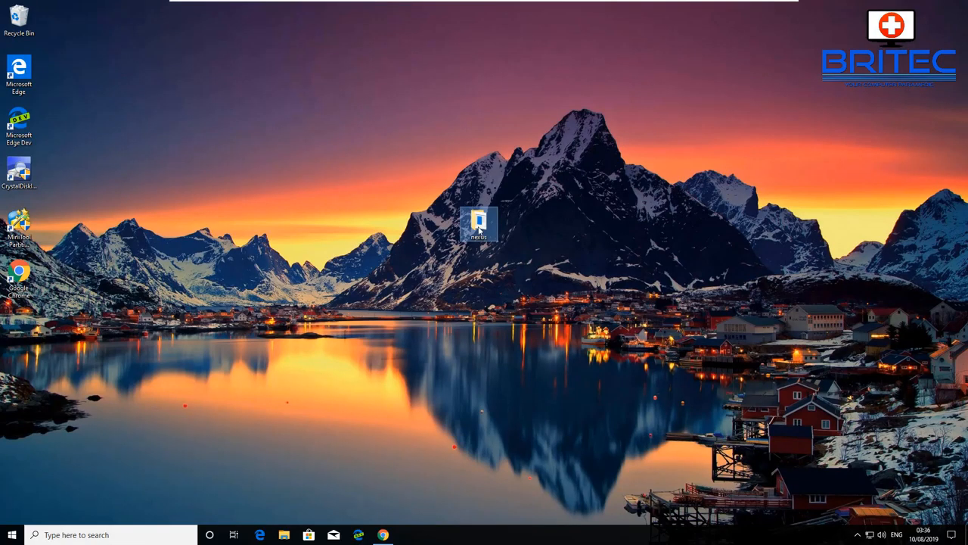
Run NexusSetup from the nexus folder, install in English with default shortcuts, and finish with Nexus launched.
{"action": "double_click", "coordinate": [478, 221]}
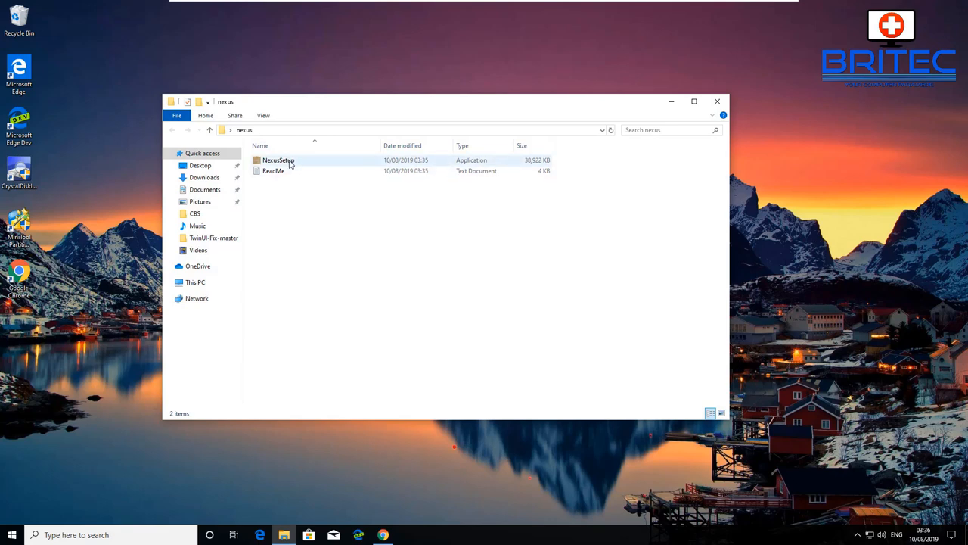
{"action": "left_click", "coordinate": [278, 160]}
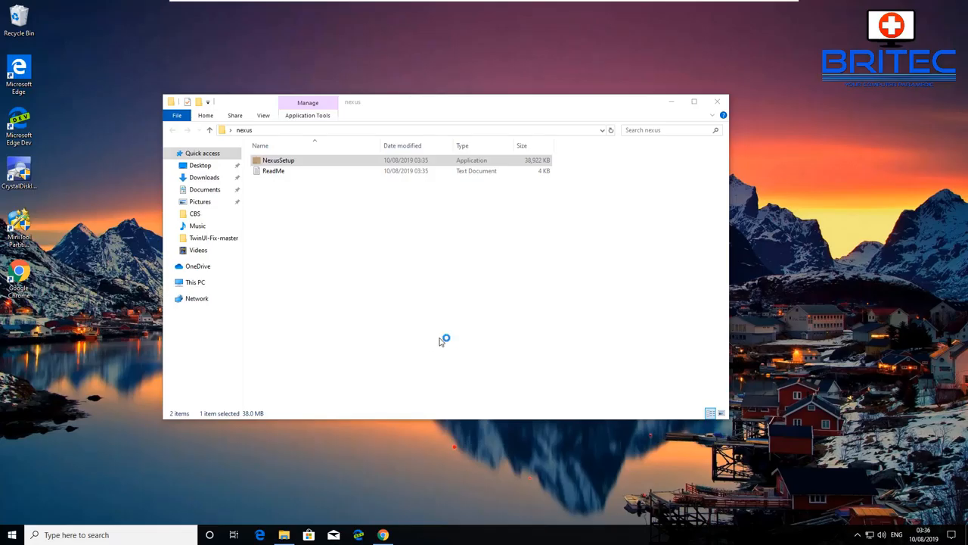
{"action": "double_click", "coordinate": [279, 160]}
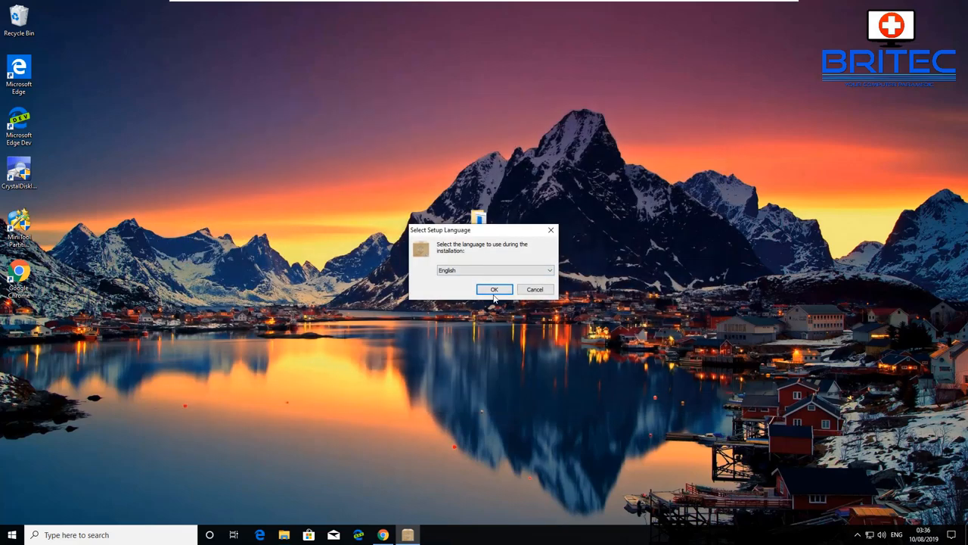
{"action": "left_click", "coordinate": [493, 289]}
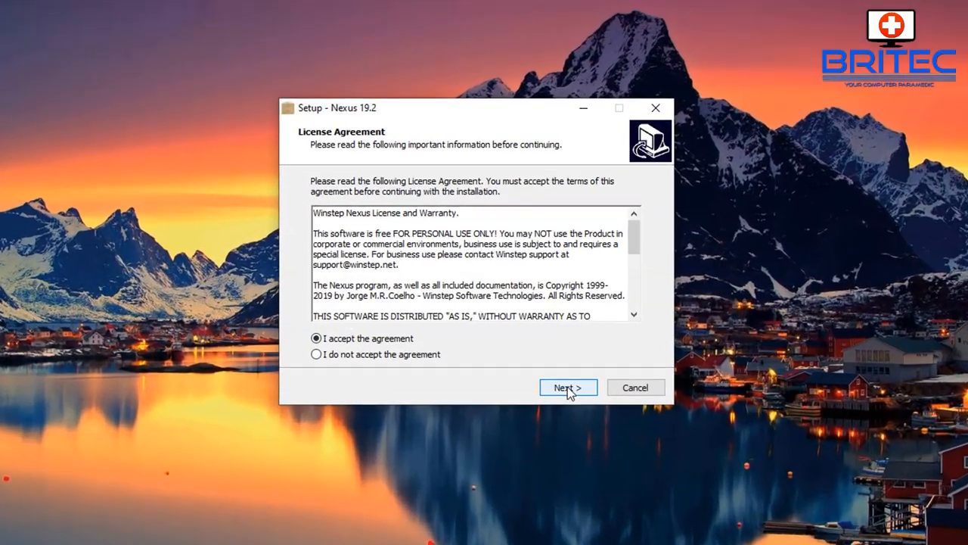
{"action": "left_click", "coordinate": [569, 388]}
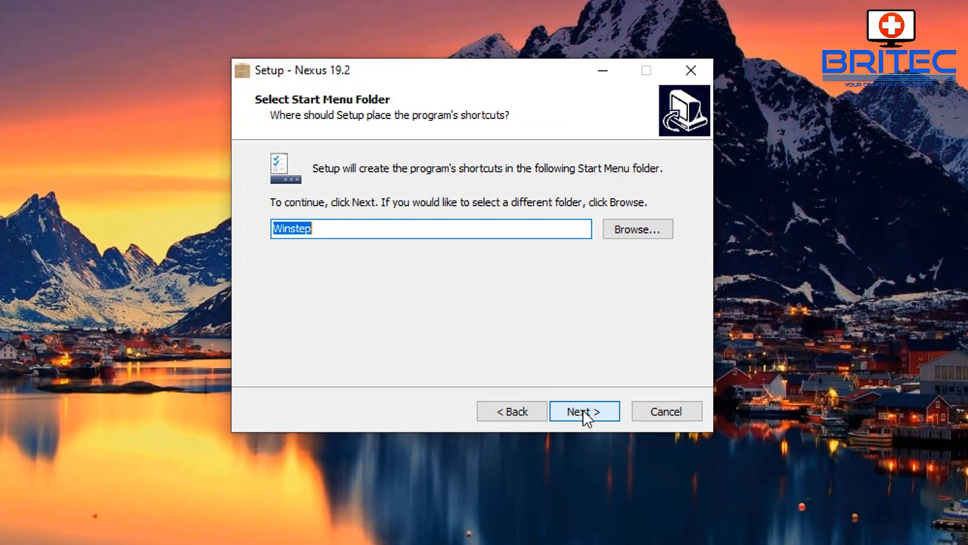
{"action": "left_click", "coordinate": [584, 411]}
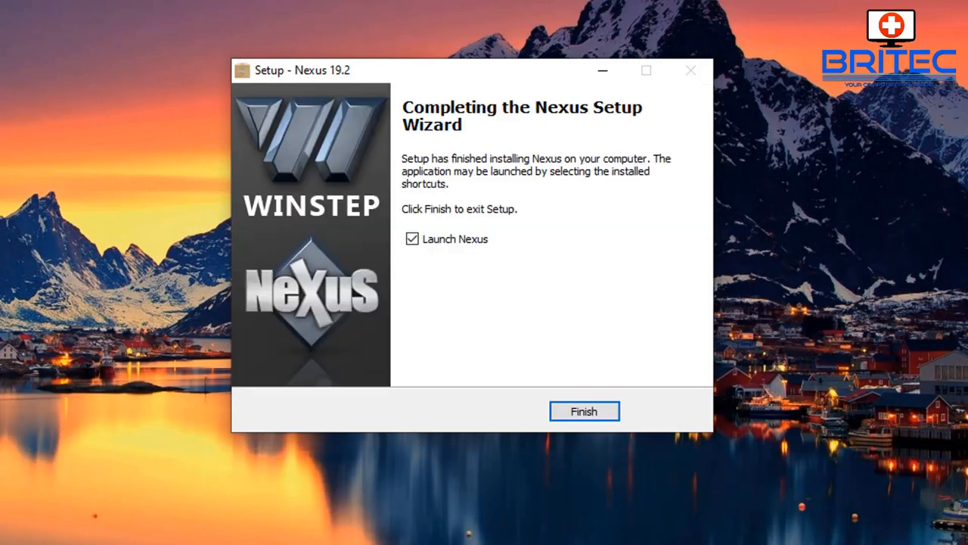
{"action": "left_click", "coordinate": [584, 411]}
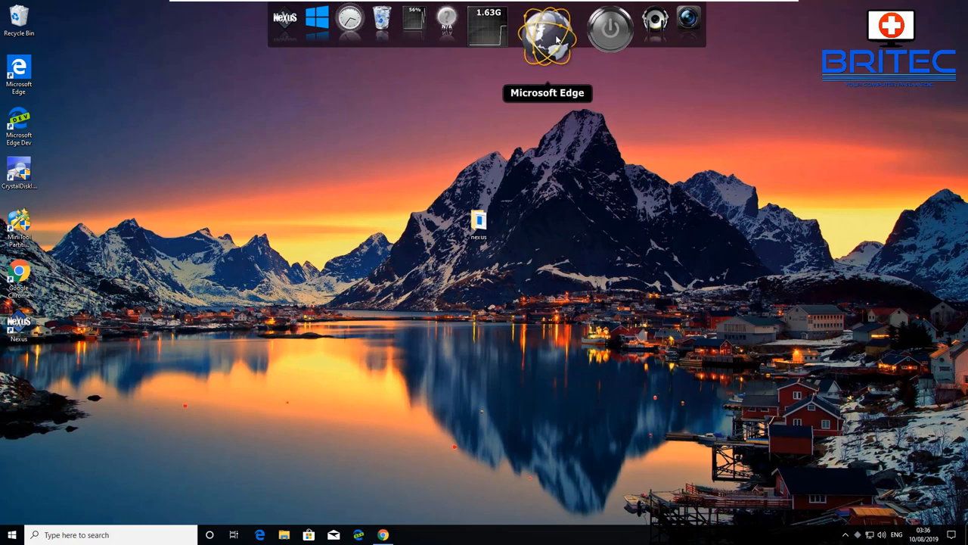
{"action": "mouse_move", "coordinate": [574, 33]}
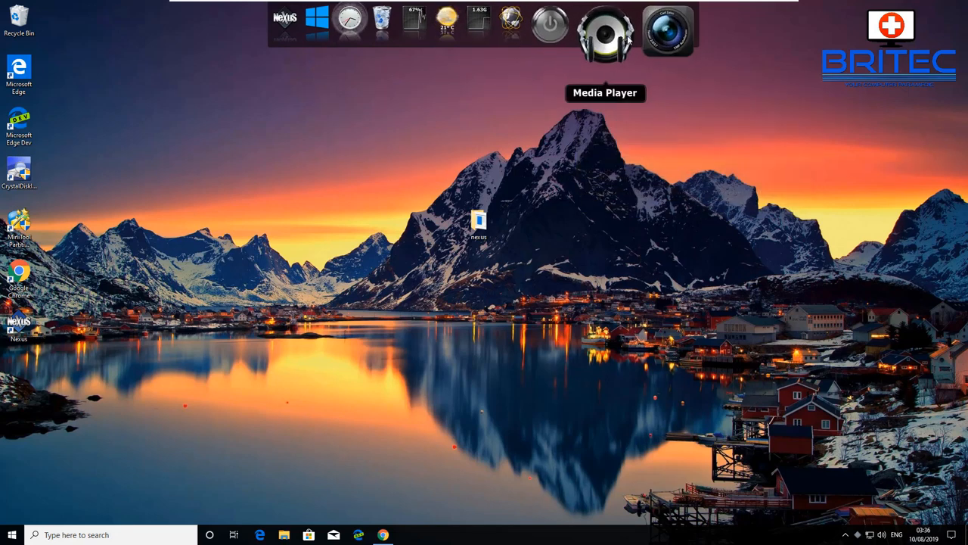
{"action": "mouse_move", "coordinate": [645, 37]}
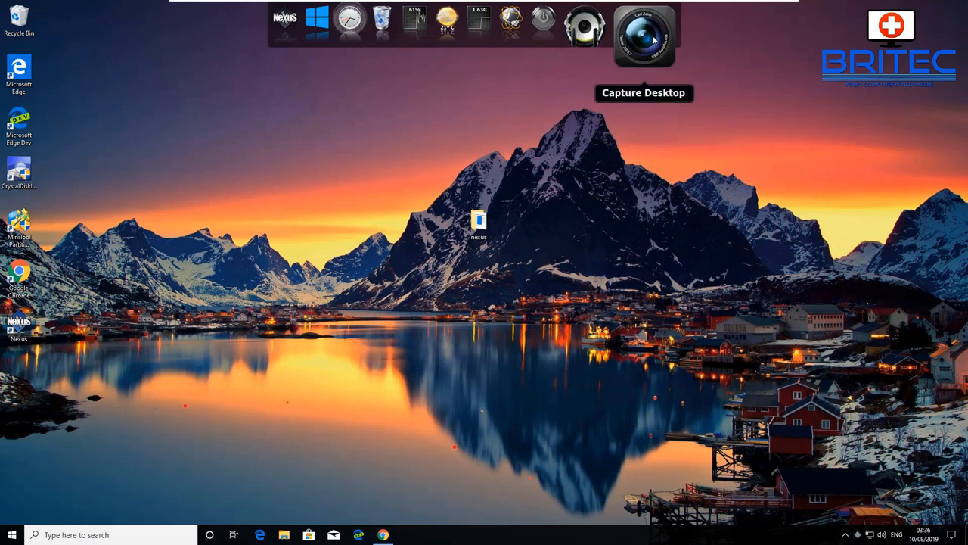
{"action": "mouse_move", "coordinate": [508, 37]}
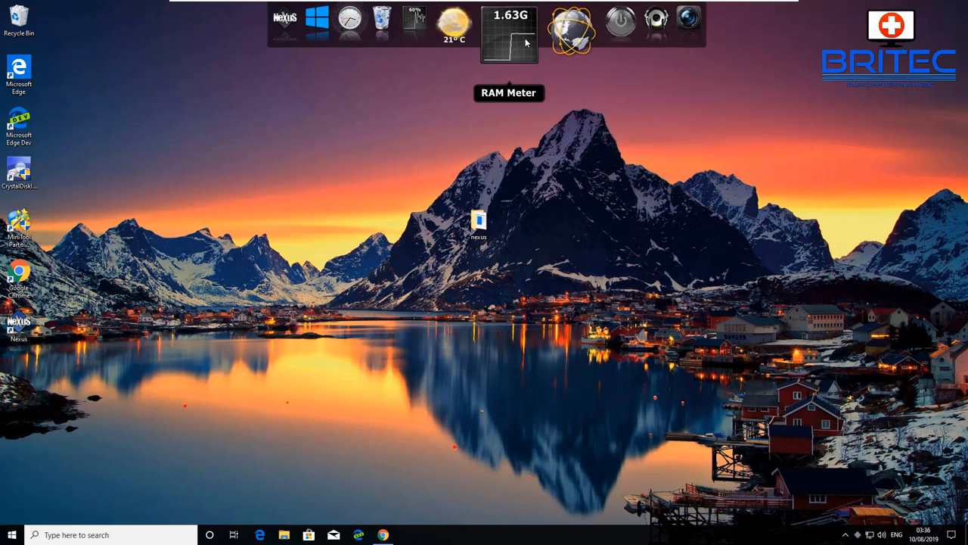
{"action": "mouse_move", "coordinate": [557, 31]}
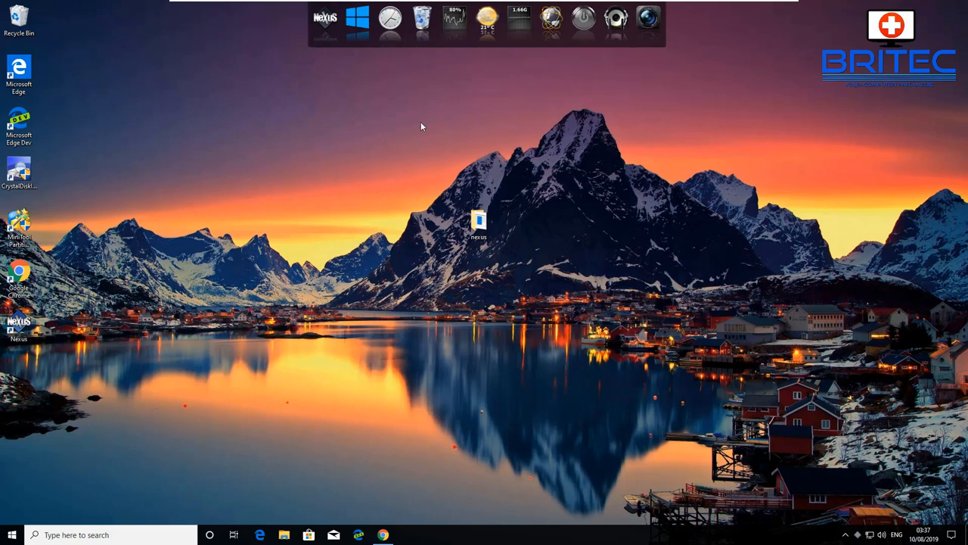
{"action": "mouse_move", "coordinate": [360, 18]}
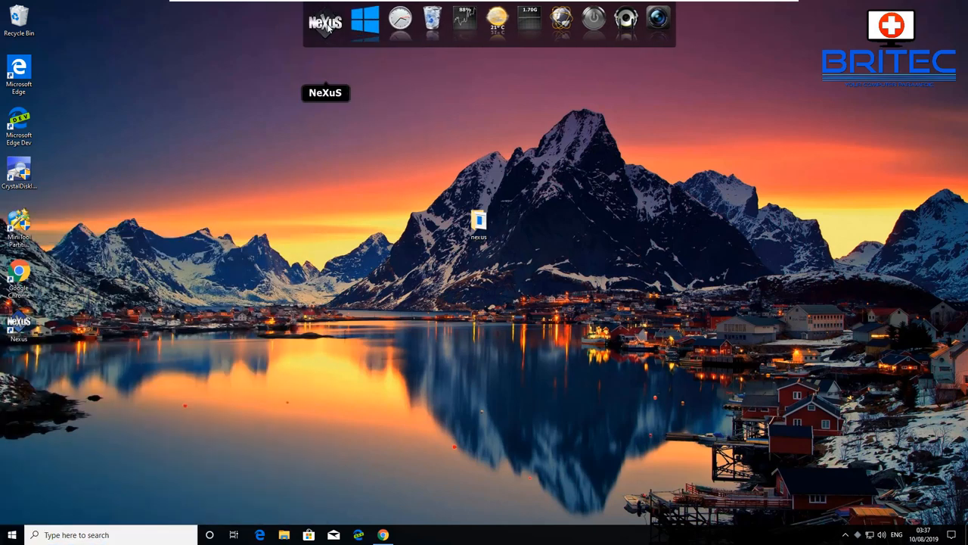
Remove the Nexus item from the dock via its right-click options.
{"action": "right_click", "coordinate": [325, 23]}
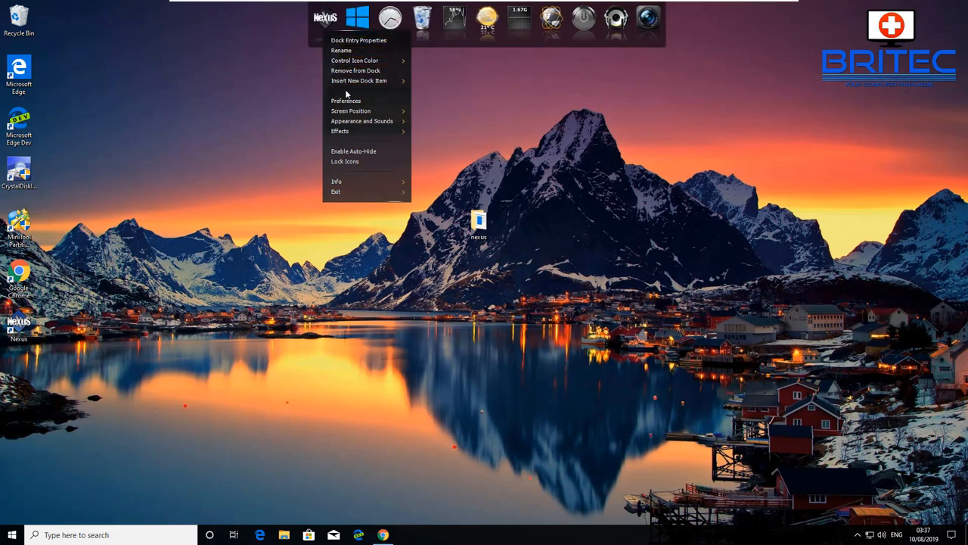
{"action": "mouse_move", "coordinate": [351, 30]}
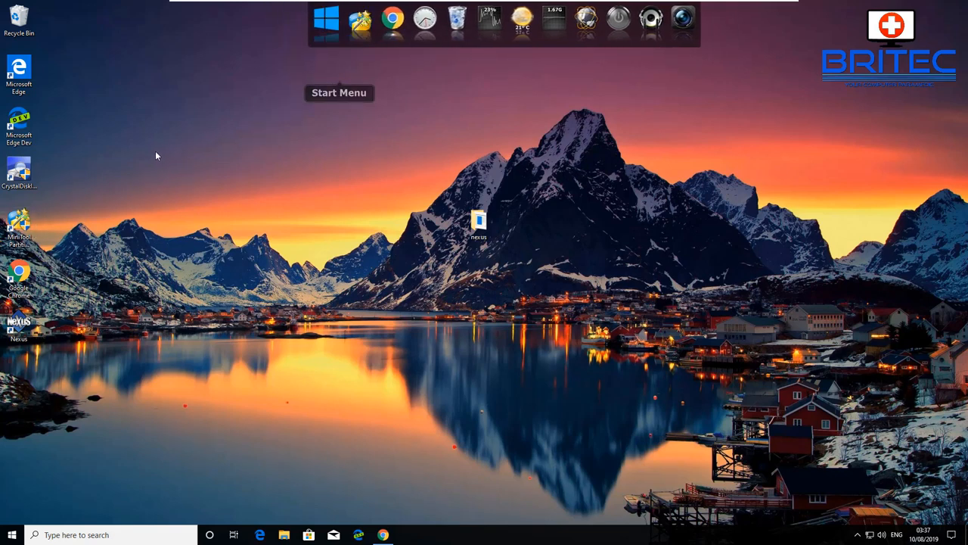
{"action": "mouse_move", "coordinate": [366, 30]}
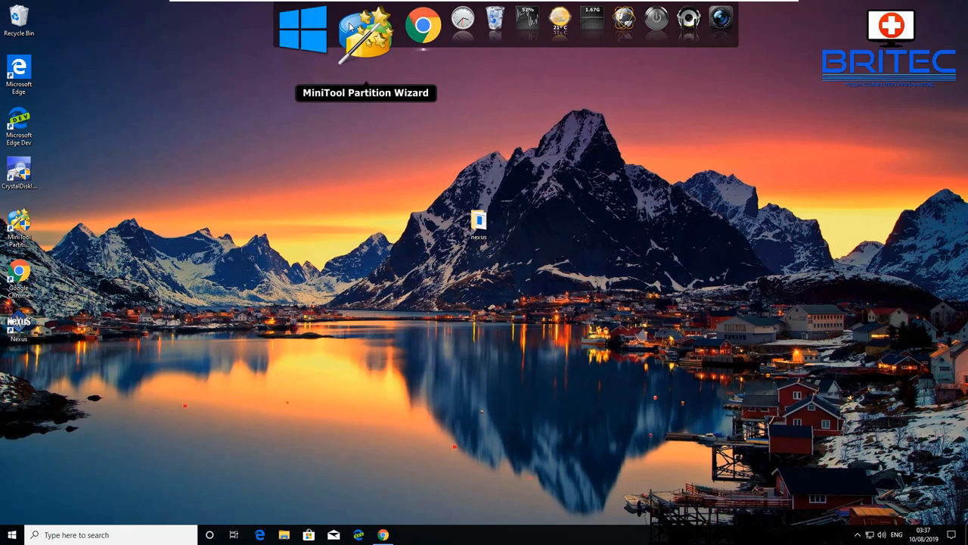
{"action": "mouse_move", "coordinate": [366, 30]}
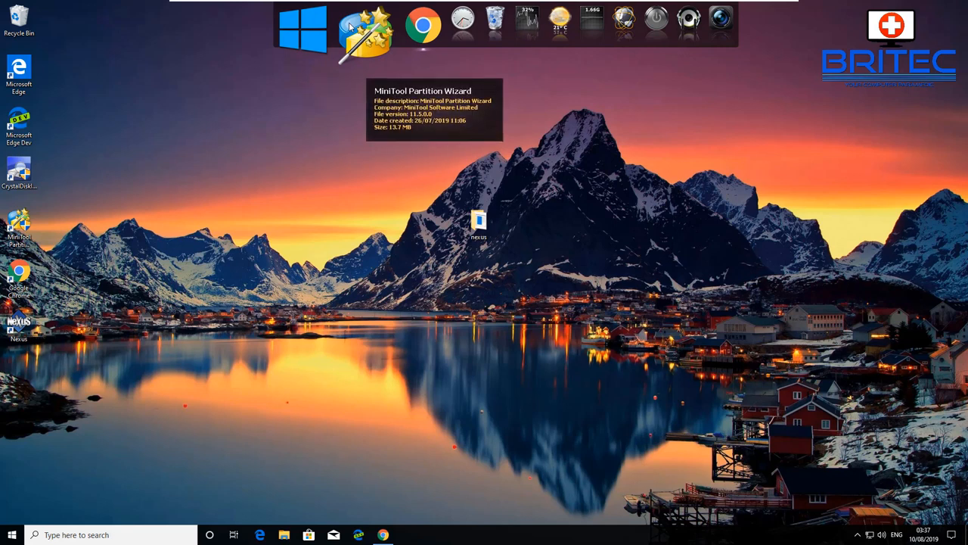
{"action": "mouse_move", "coordinate": [514, 131]}
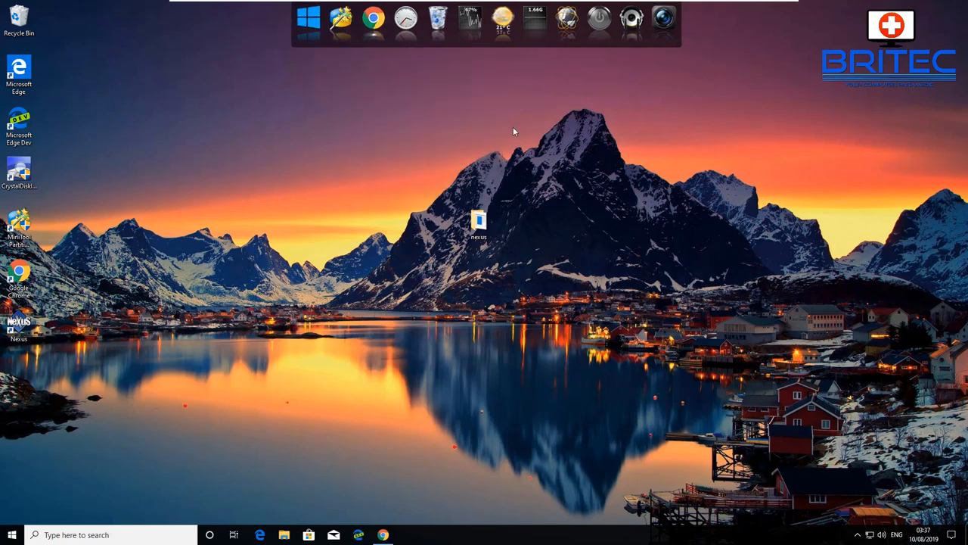
{"action": "mouse_move", "coordinate": [540, 37]}
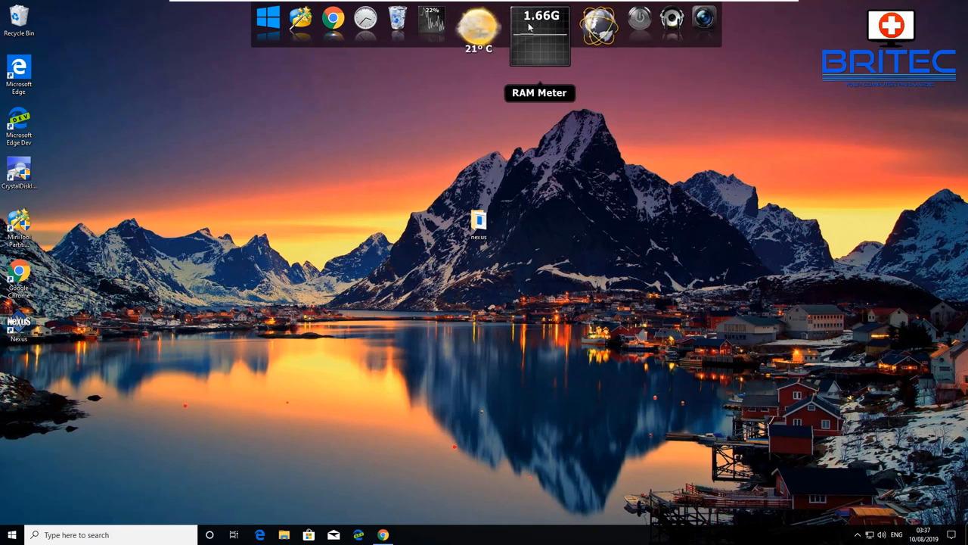
{"action": "left_click", "coordinate": [409, 536]}
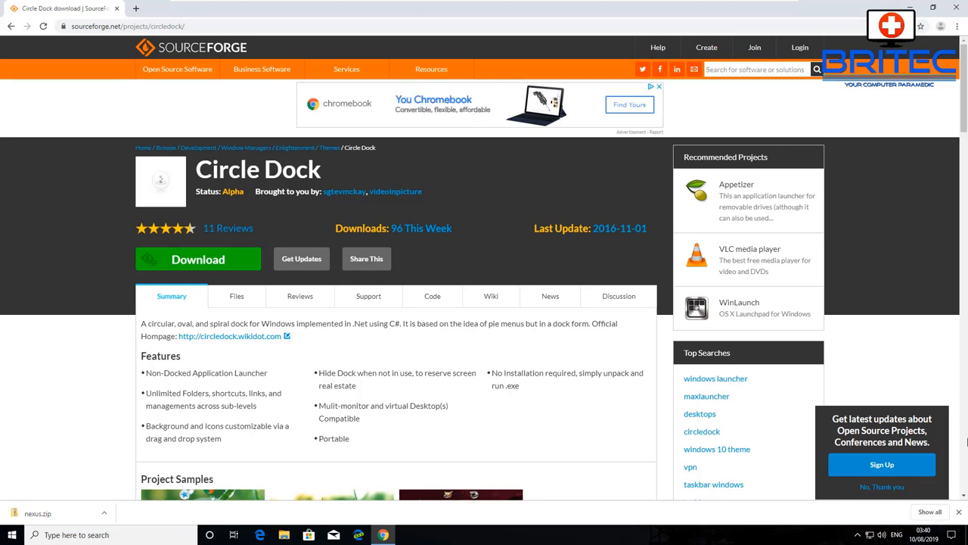
{"action": "mouse_move", "coordinate": [198, 259]}
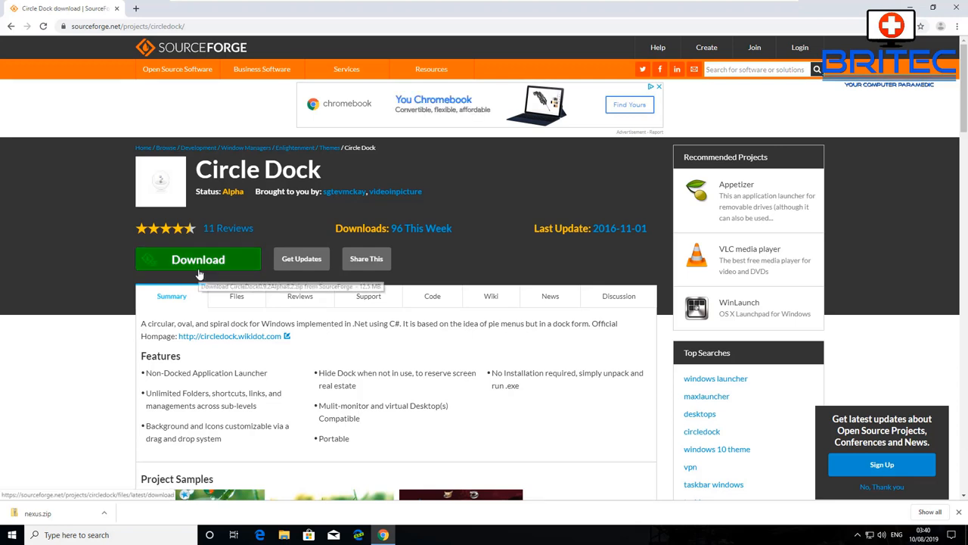
Start the Circle Dock download from its SourceForge project page.
{"action": "left_click", "coordinate": [196, 259]}
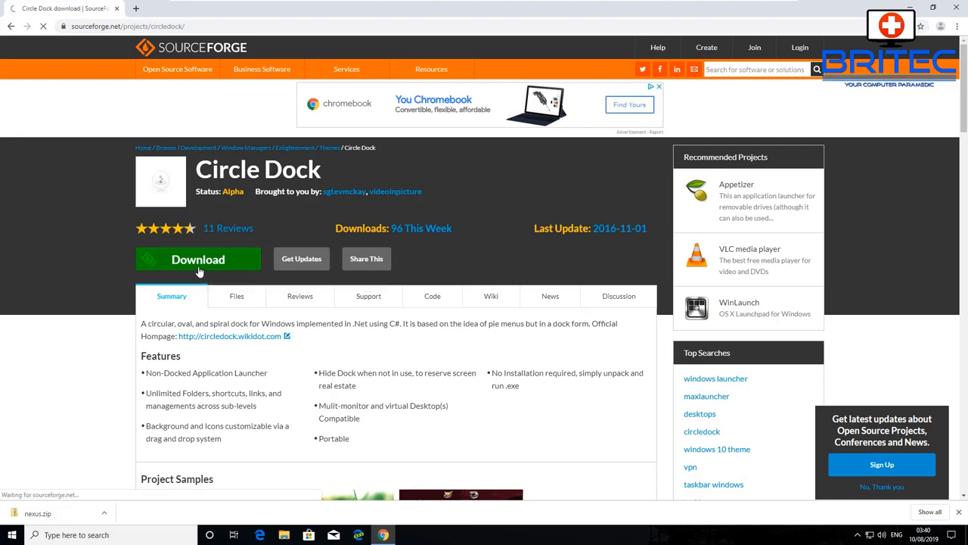
{"action": "left_click", "coordinate": [197, 259]}
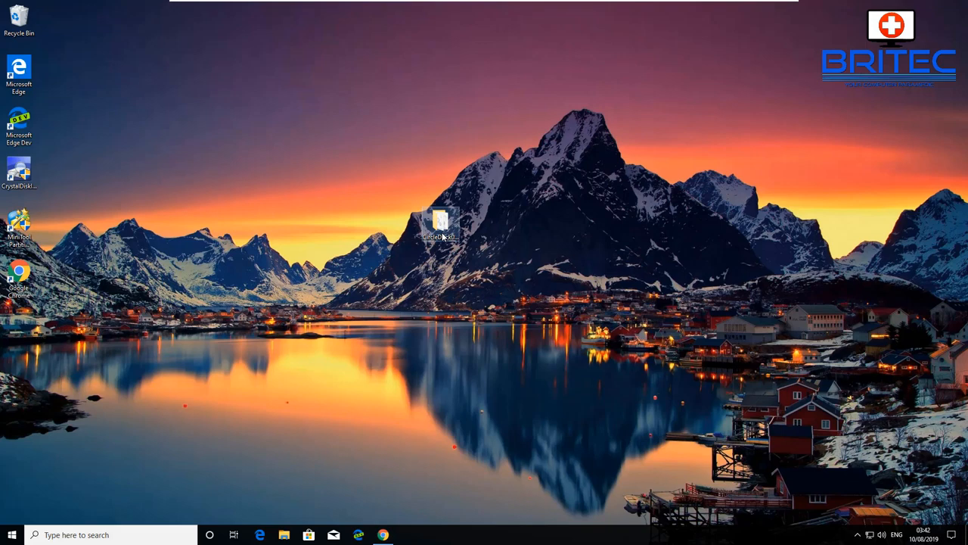
Open the extracted CircleDock0.9.2Alpha8.2 folder and select the CircleDock application.
{"action": "double_click", "coordinate": [441, 224]}
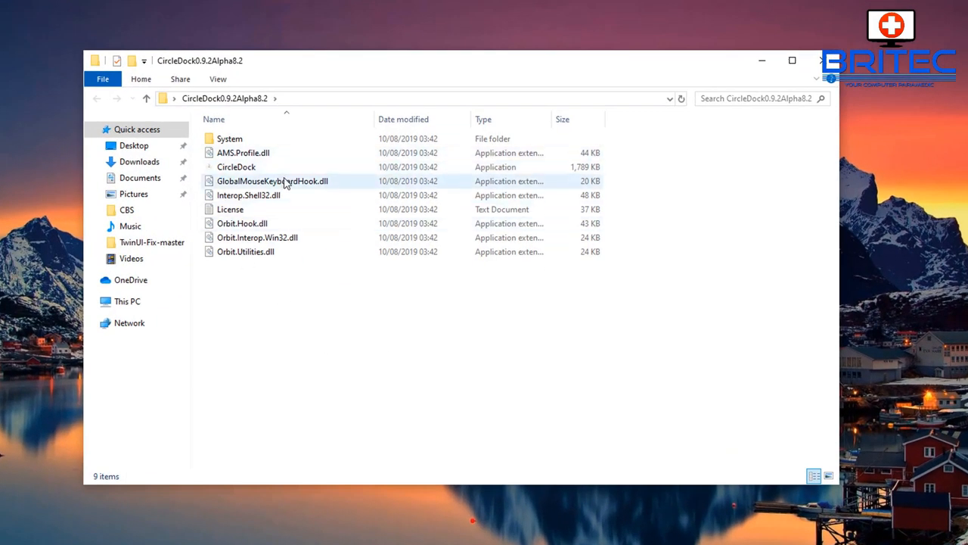
{"action": "double_click", "coordinate": [230, 139]}
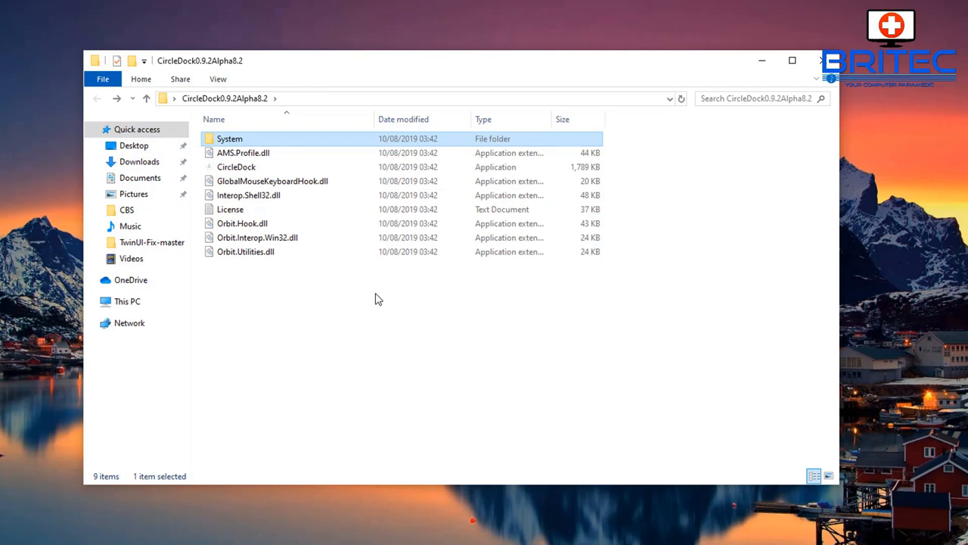
{"action": "left_click", "coordinate": [236, 167]}
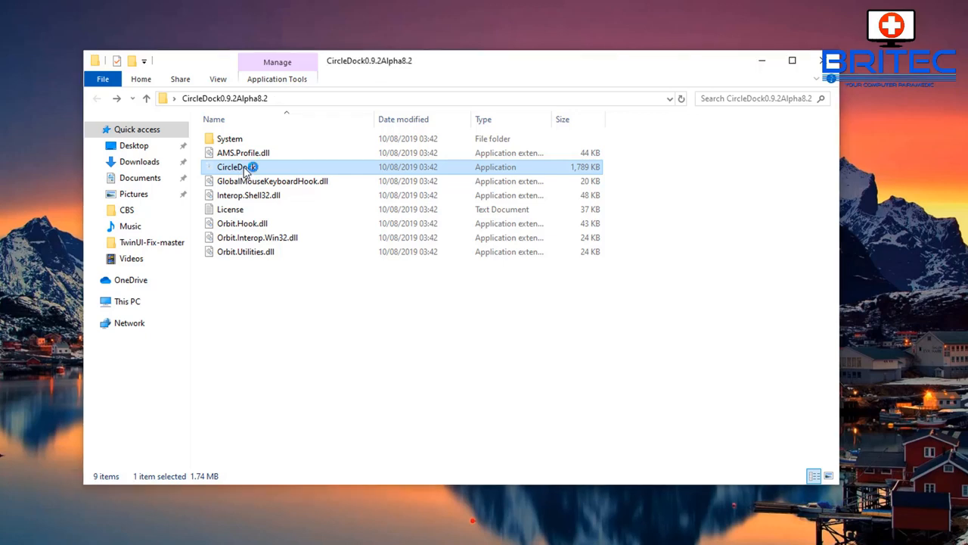
Launch CircleDock, install the required .NET Framework 3.5 feature, and dismiss the success message.
{"action": "double_click", "coordinate": [236, 166]}
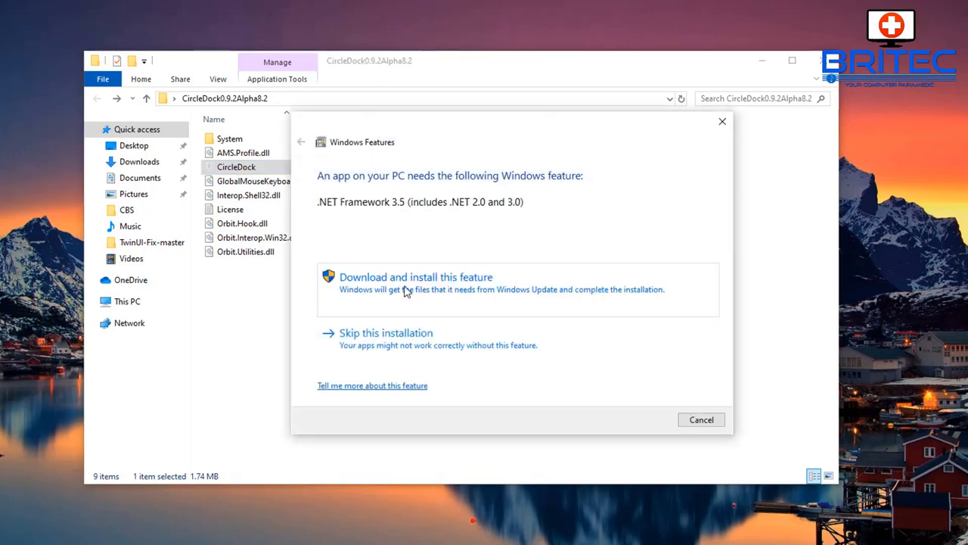
{"action": "left_click", "coordinate": [415, 277]}
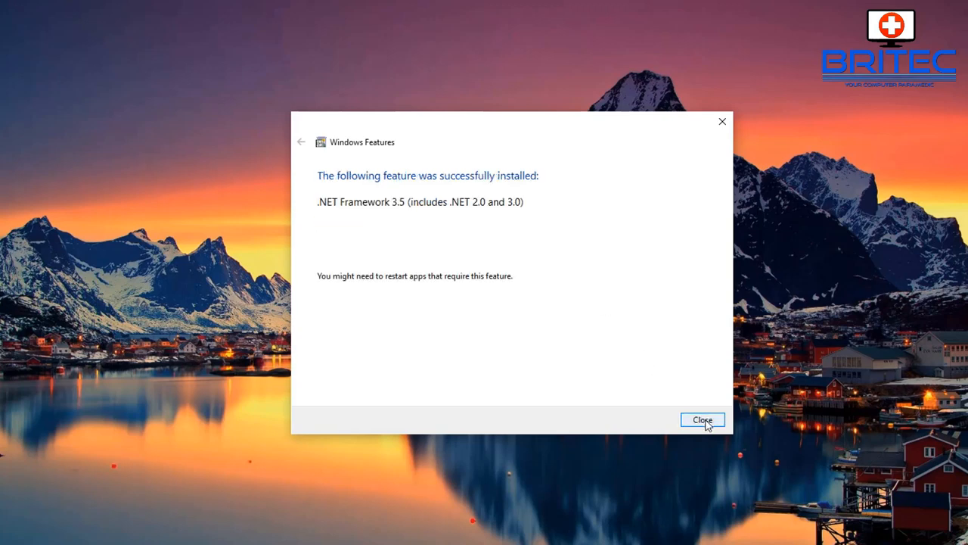
{"action": "left_click", "coordinate": [702, 421]}
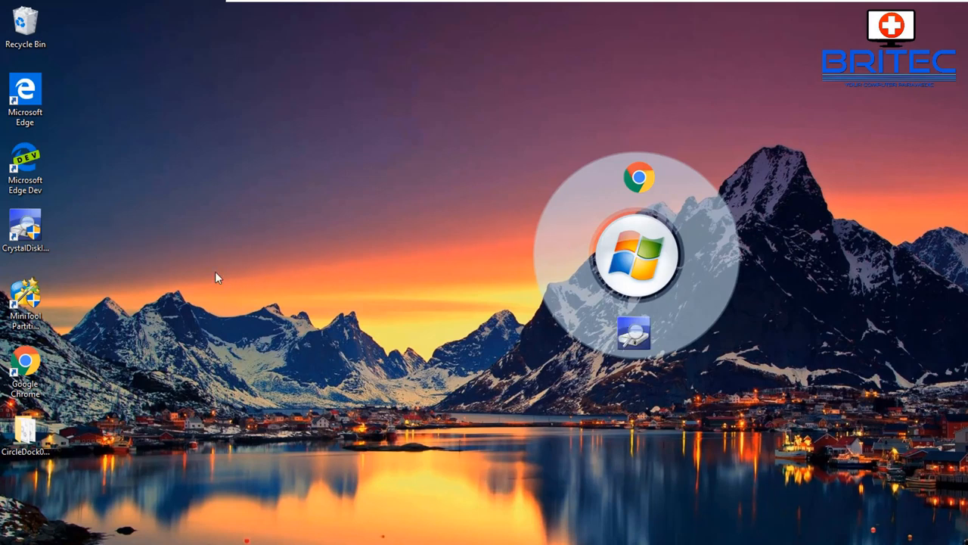
{"action": "mouse_move", "coordinate": [560, 248]}
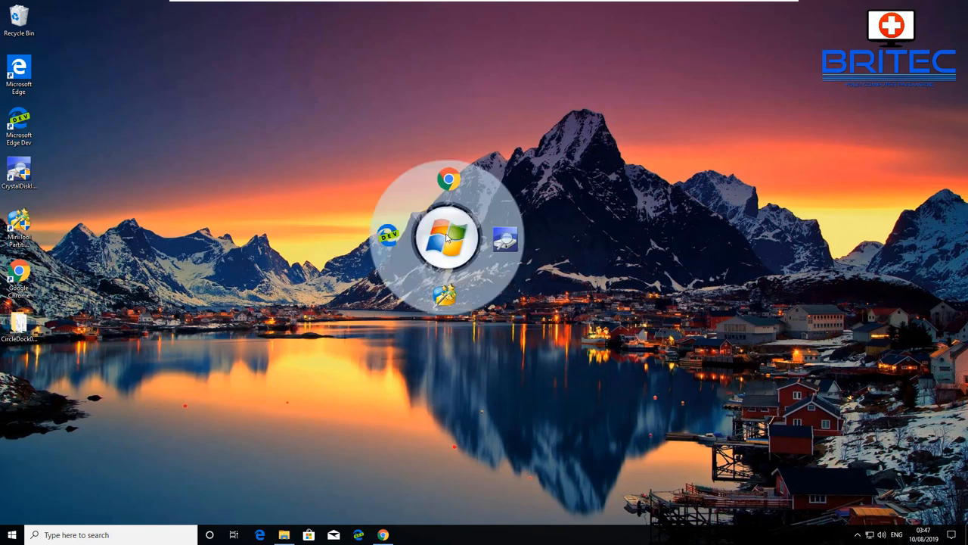
Open Circle Dock's Configuration window from the centre button's right-click menu.
{"action": "right_click", "coordinate": [448, 237]}
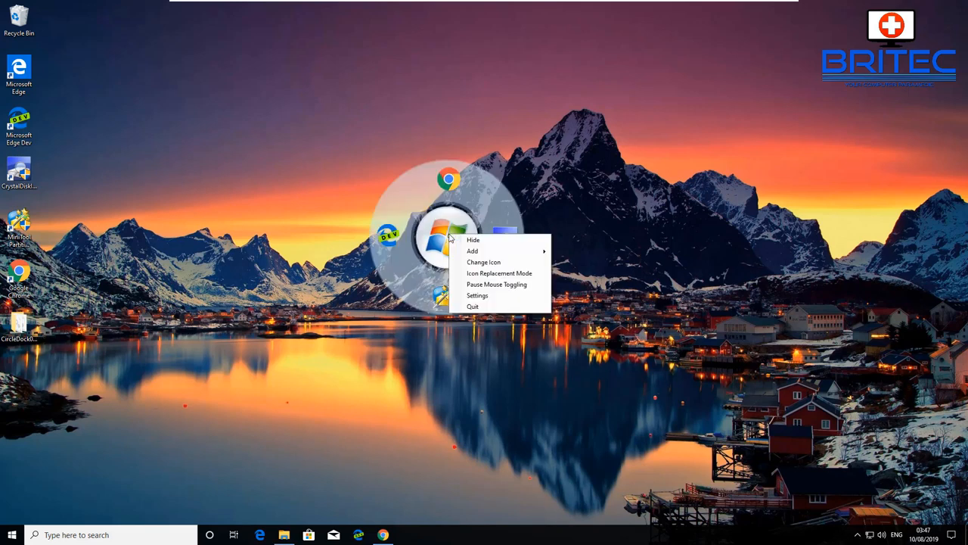
{"action": "mouse_move", "coordinate": [472, 251]}
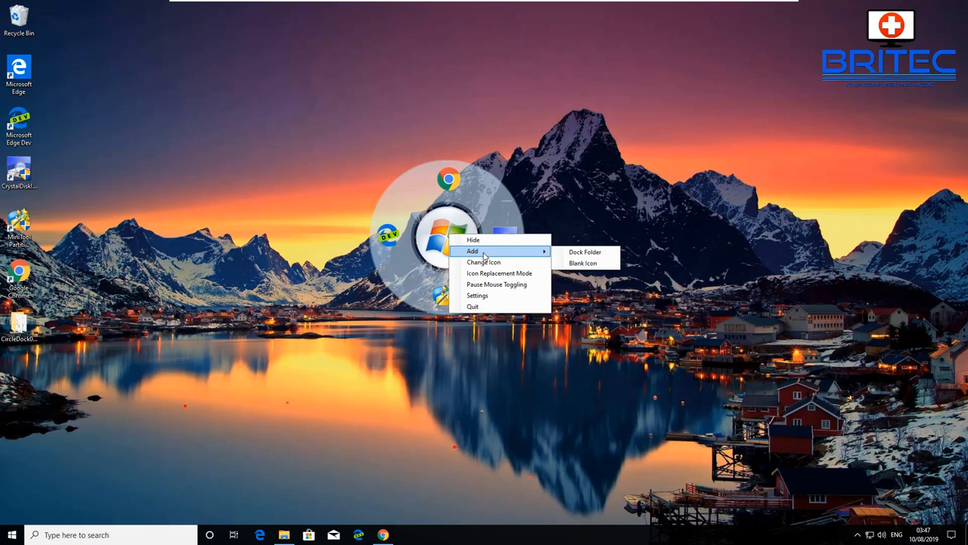
{"action": "mouse_move", "coordinate": [584, 263]}
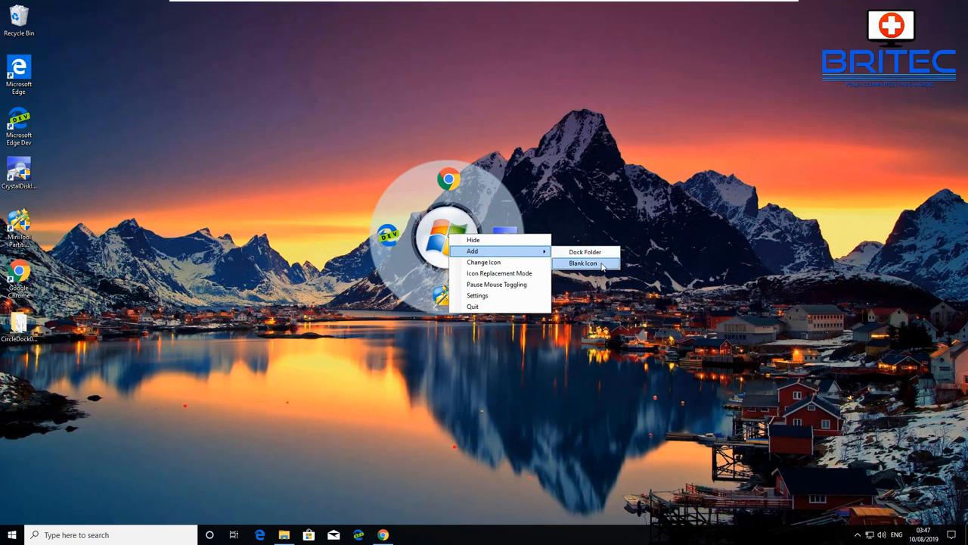
{"action": "mouse_move", "coordinate": [484, 261]}
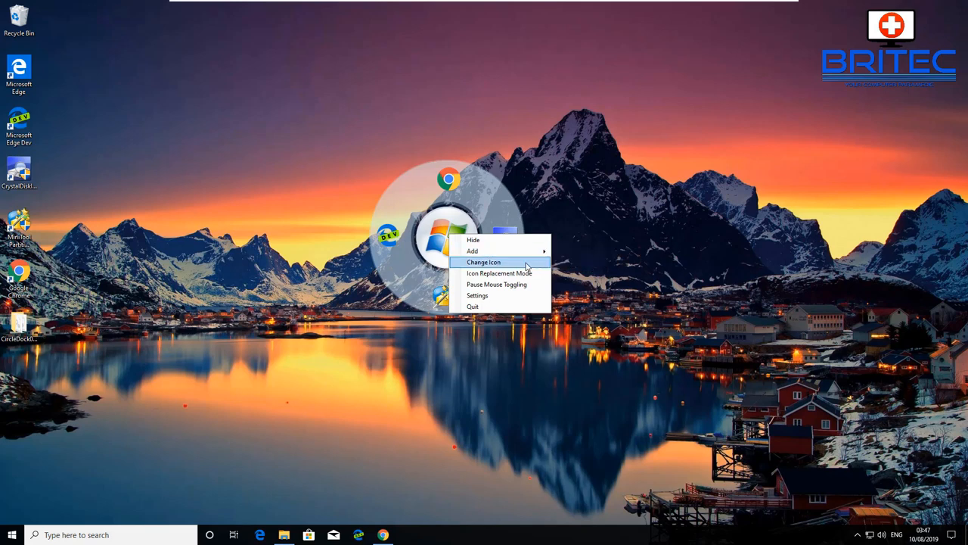
{"action": "mouse_move", "coordinate": [521, 284]}
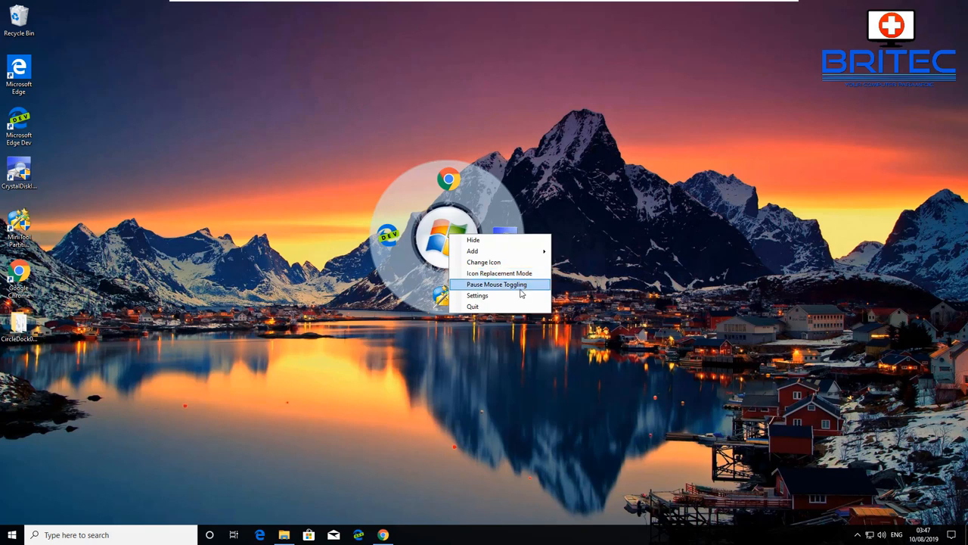
{"action": "left_click", "coordinate": [478, 295]}
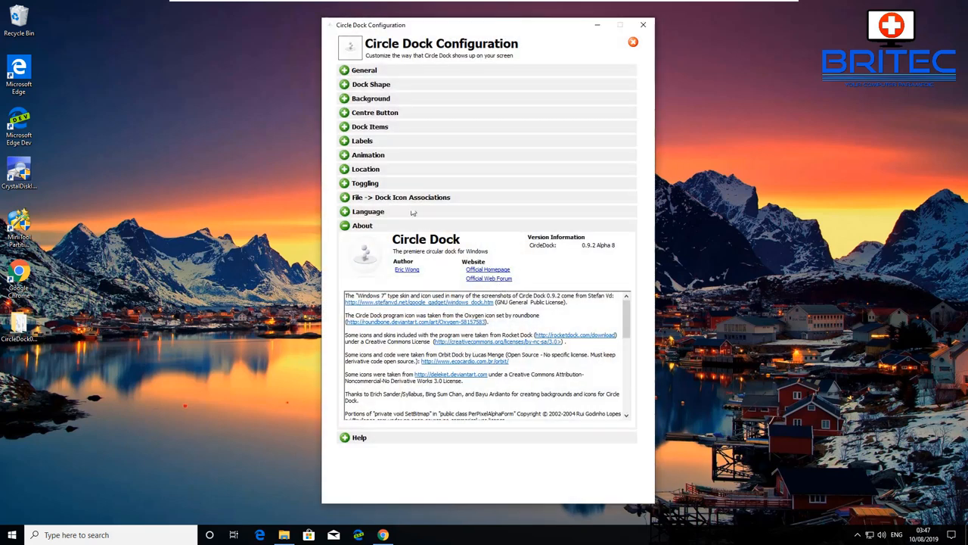
Browse Dock Shape (keeping Circle), Background, General and Location sections, then close Configuration.
{"action": "left_click", "coordinate": [372, 85]}
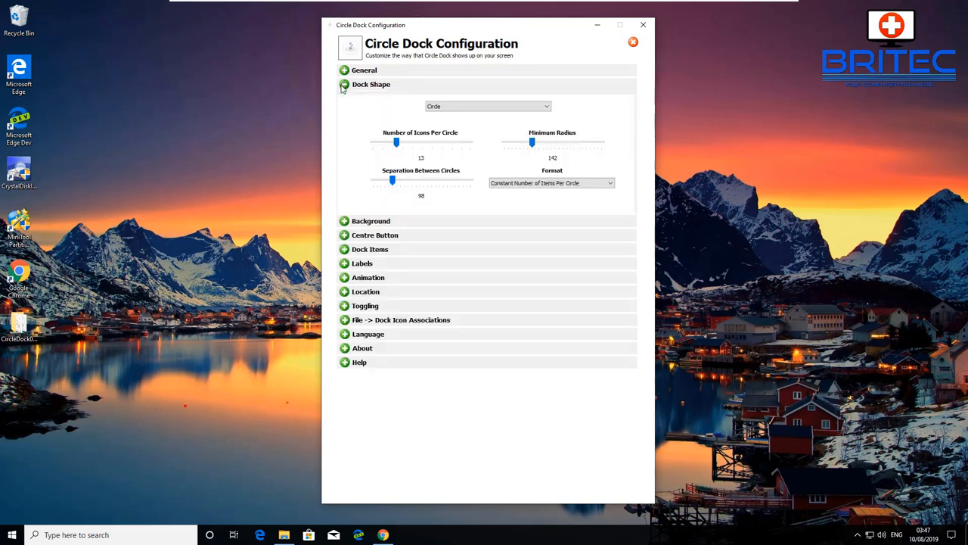
{"action": "left_click", "coordinate": [487, 106]}
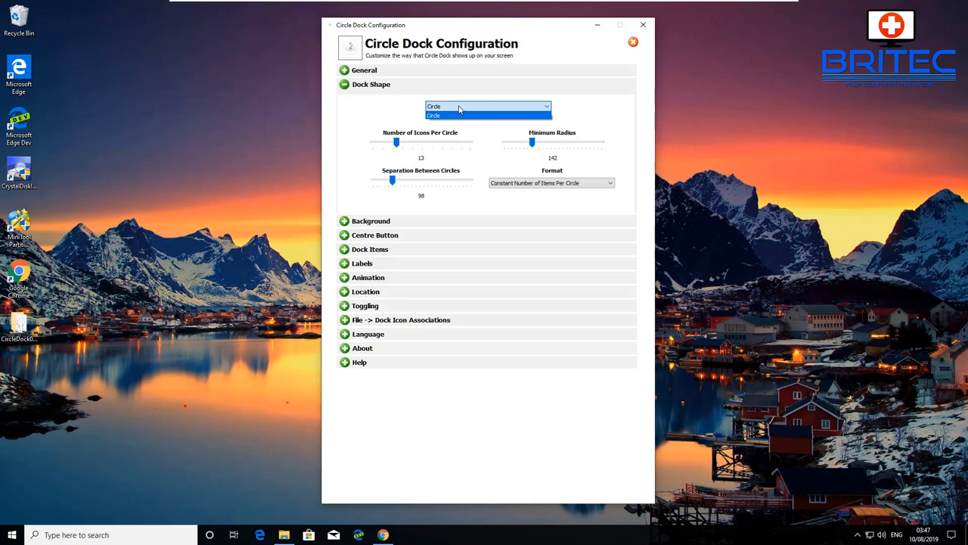
{"action": "left_click", "coordinate": [487, 106]}
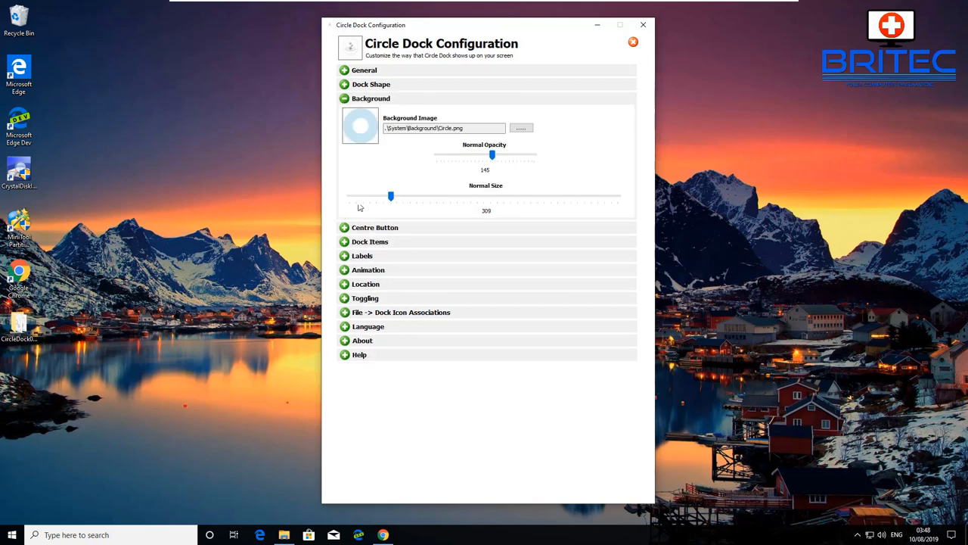
{"action": "mouse_move", "coordinate": [345, 264]}
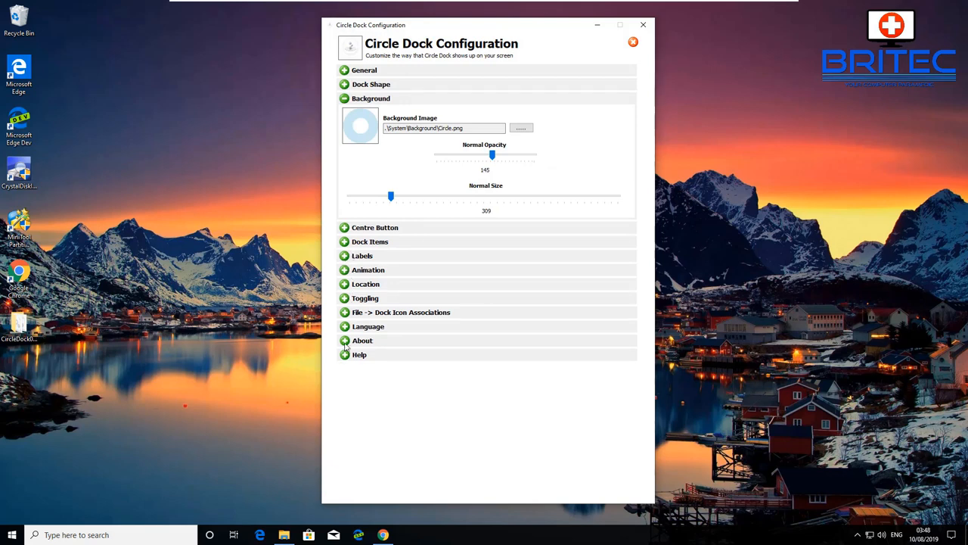
{"action": "left_click", "coordinate": [345, 84]}
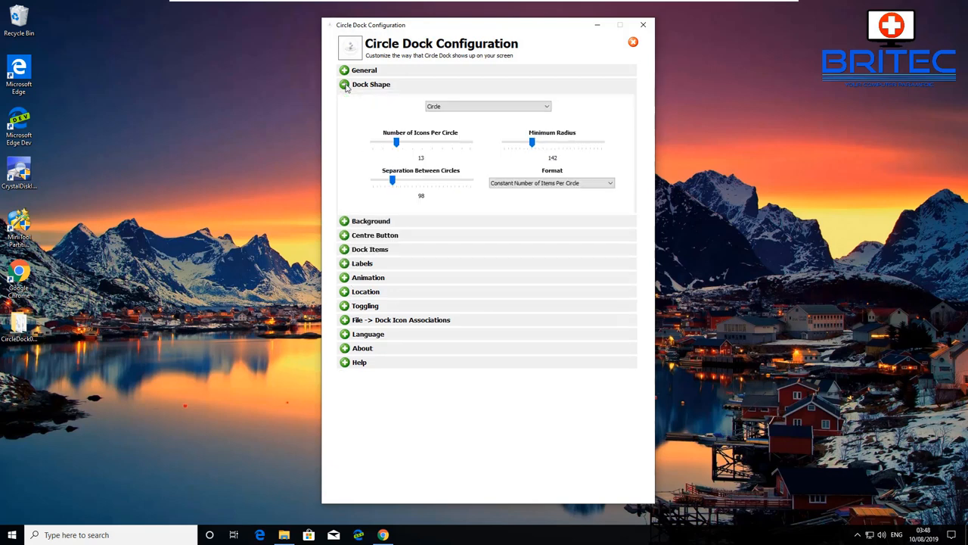
{"action": "left_click", "coordinate": [364, 69]}
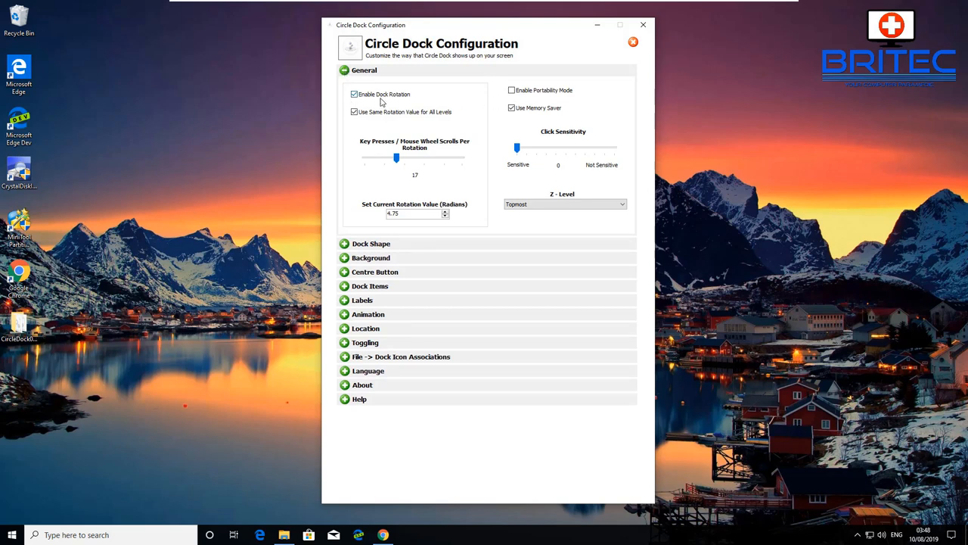
{"action": "mouse_move", "coordinate": [372, 200]}
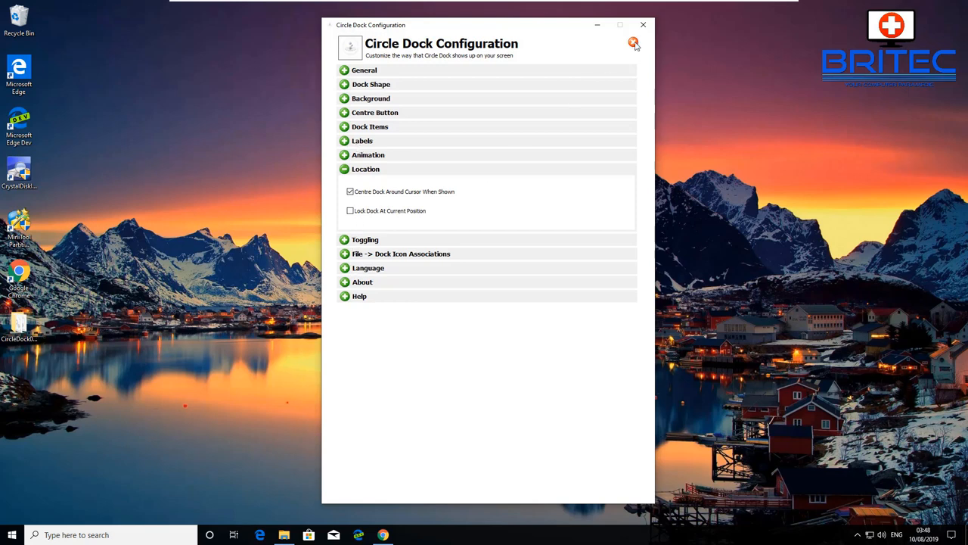
{"action": "left_click", "coordinate": [634, 42]}
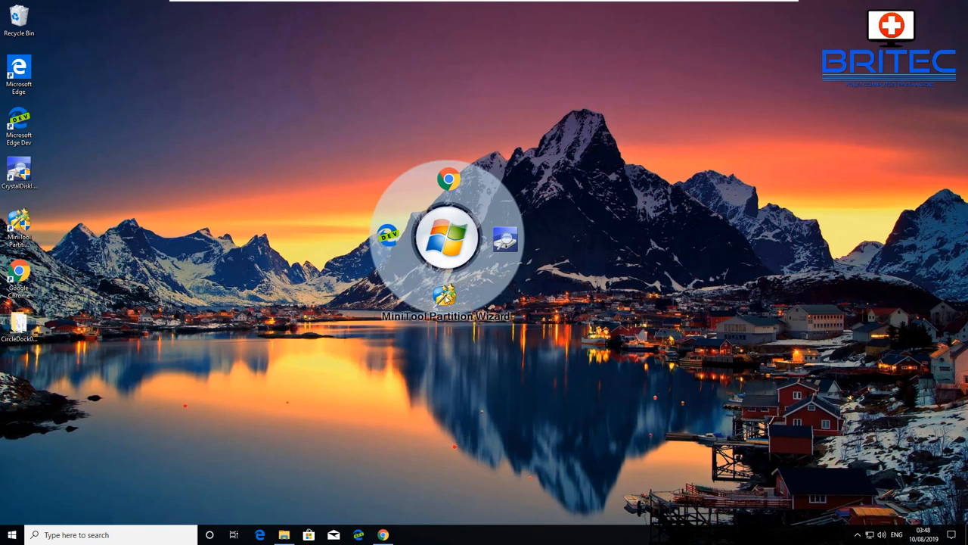
{"action": "mouse_move", "coordinate": [442, 187]}
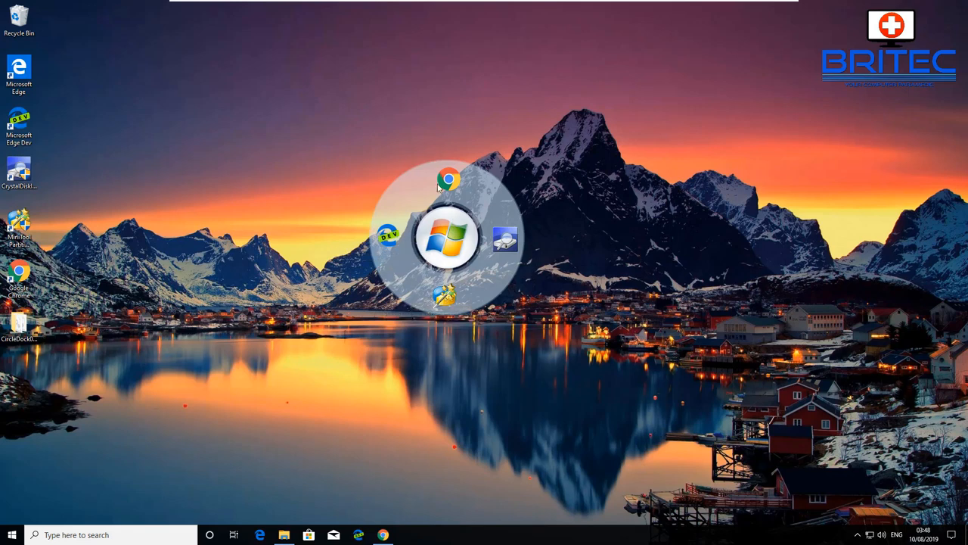
Launch Google Chrome from the Chrome icon on the circular dock.
{"action": "left_click", "coordinate": [451, 179]}
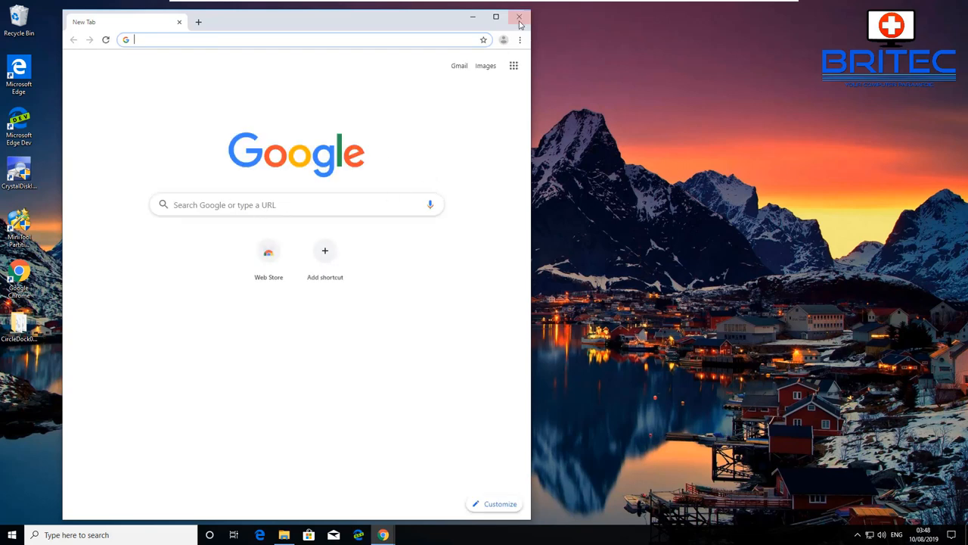
Close the test Chrome window and reach the Download page on launchy.net.
{"action": "left_click", "coordinate": [520, 17]}
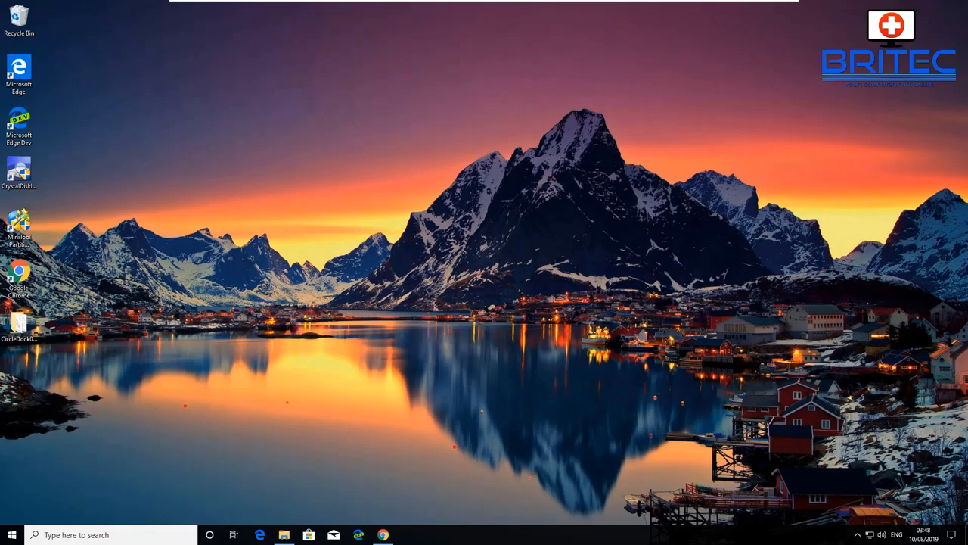
{"action": "left_click", "coordinate": [382, 535]}
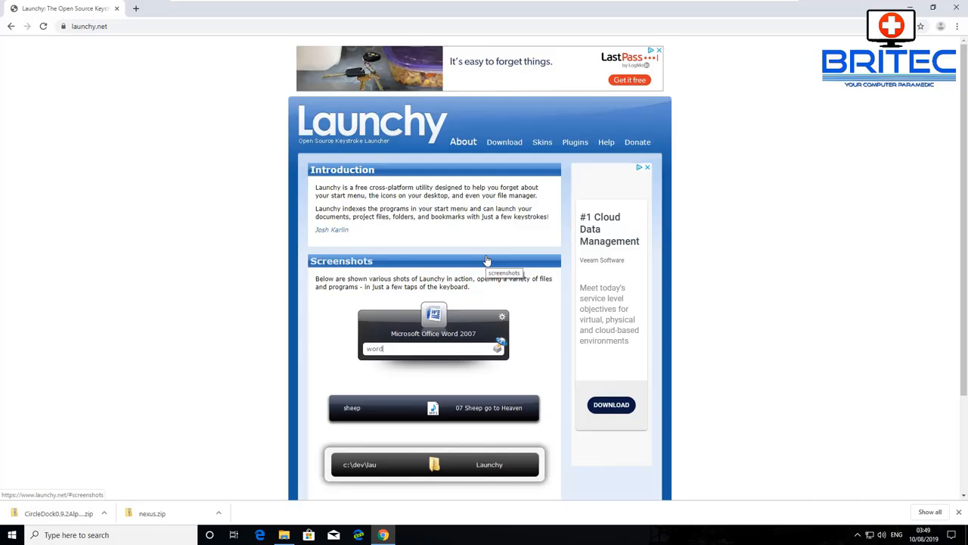
{"action": "mouse_move", "coordinate": [802, 364]}
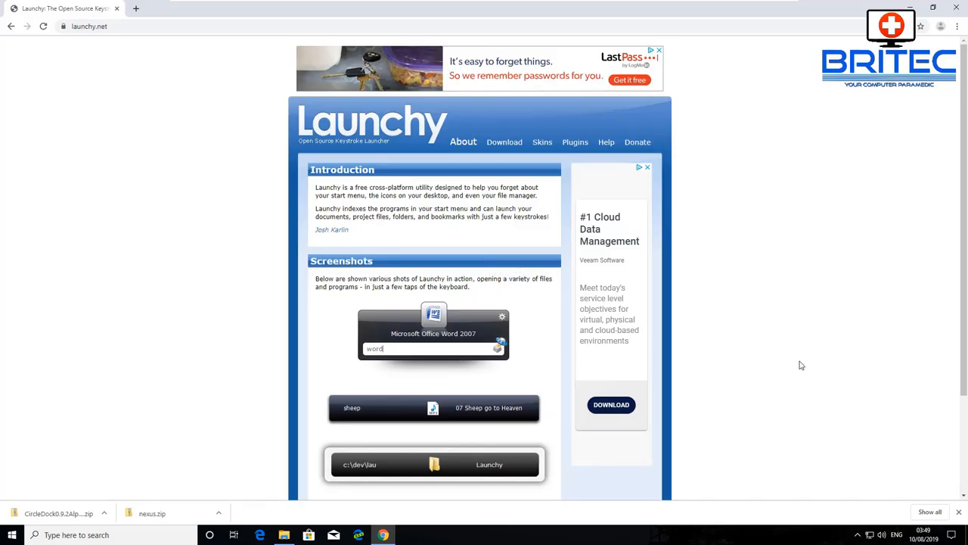
{"action": "mouse_move", "coordinate": [775, 354]}
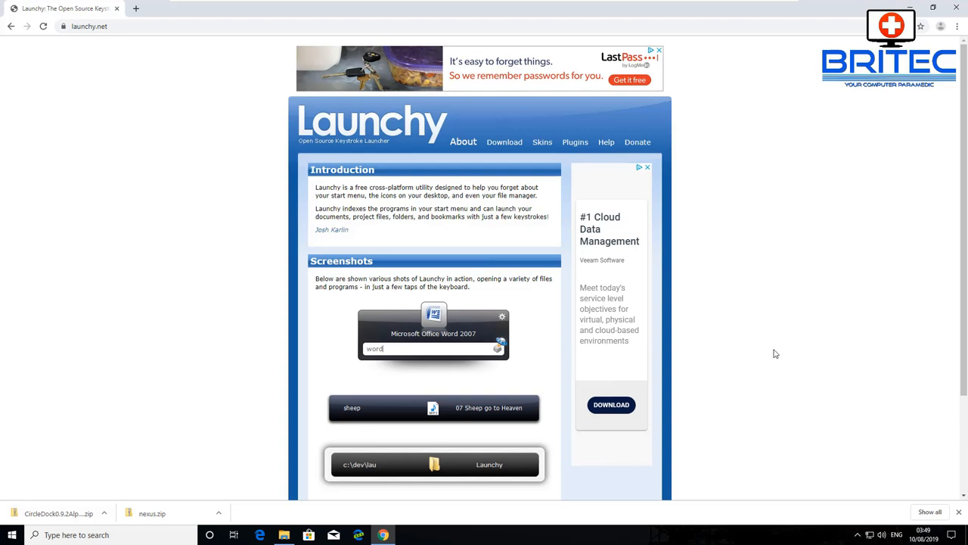
{"action": "scroll", "scroll_direction": "down", "scroll_amount": 3}
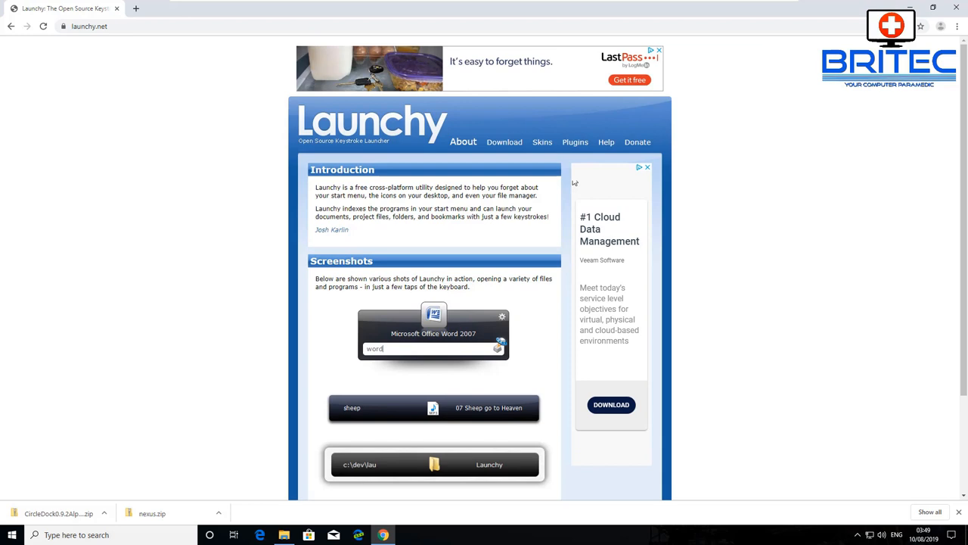
{"action": "left_click", "coordinate": [504, 143]}
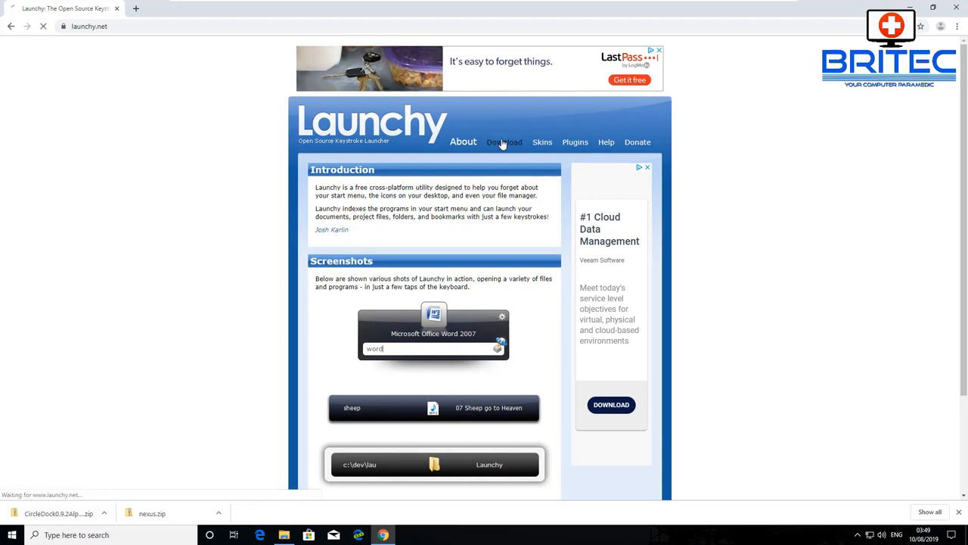
{"action": "left_click", "coordinate": [504, 142]}
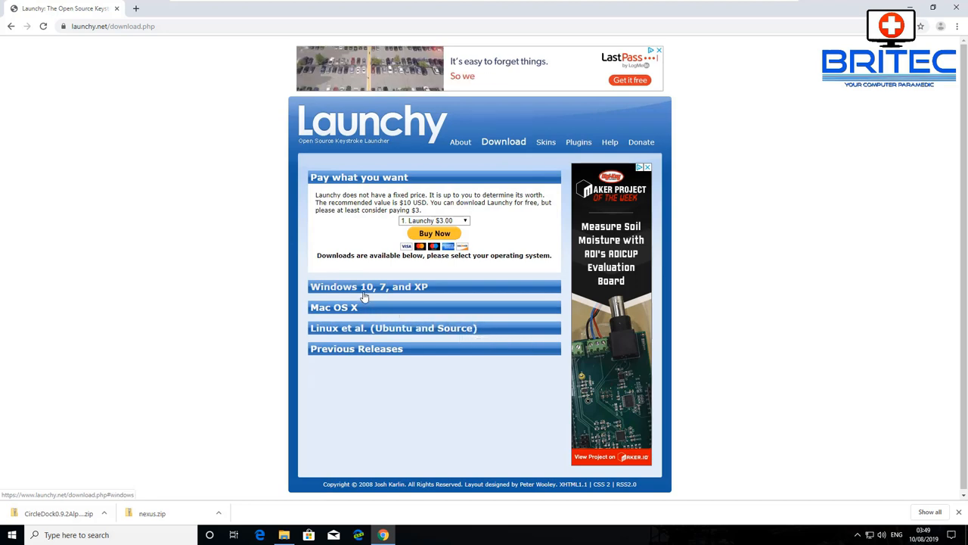
Download the Latest Stable Version (2.5) under Windows 10, 7, and XP.
{"action": "left_click", "coordinate": [369, 286]}
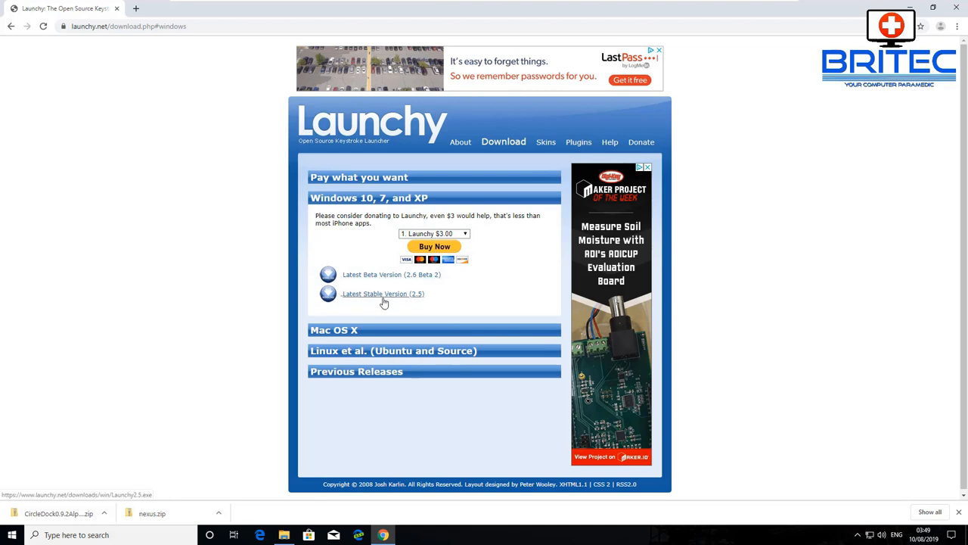
{"action": "mouse_move", "coordinate": [384, 290]}
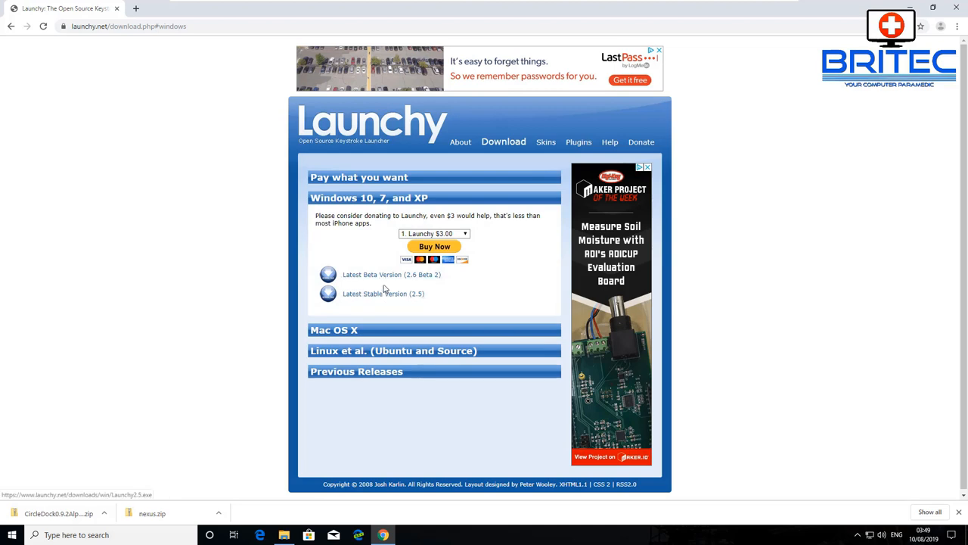
{"action": "left_click", "coordinate": [384, 294]}
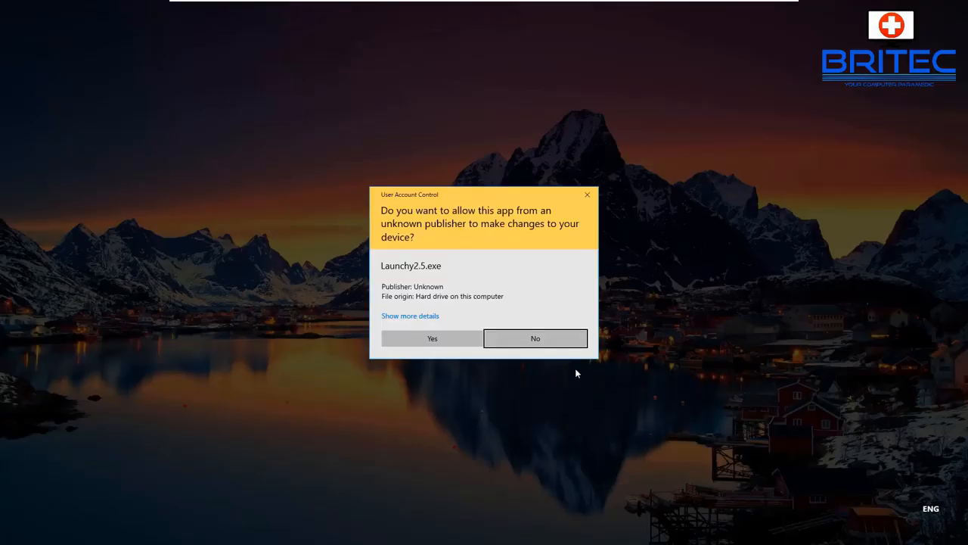
Run the Launchy 2.5 setup, accept the licence, keep Normal mode, default folder and current-user install.
{"action": "left_click", "coordinate": [433, 339]}
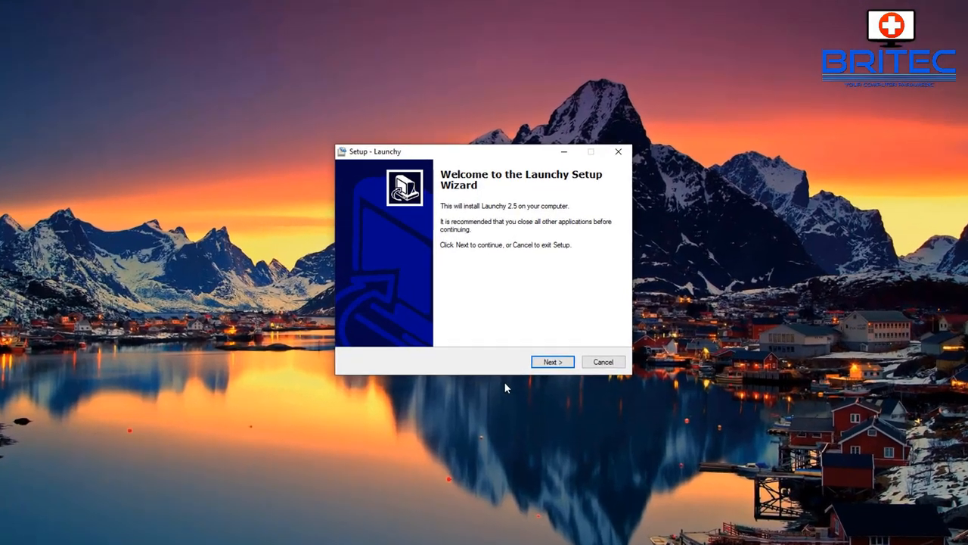
{"action": "left_click", "coordinate": [552, 361]}
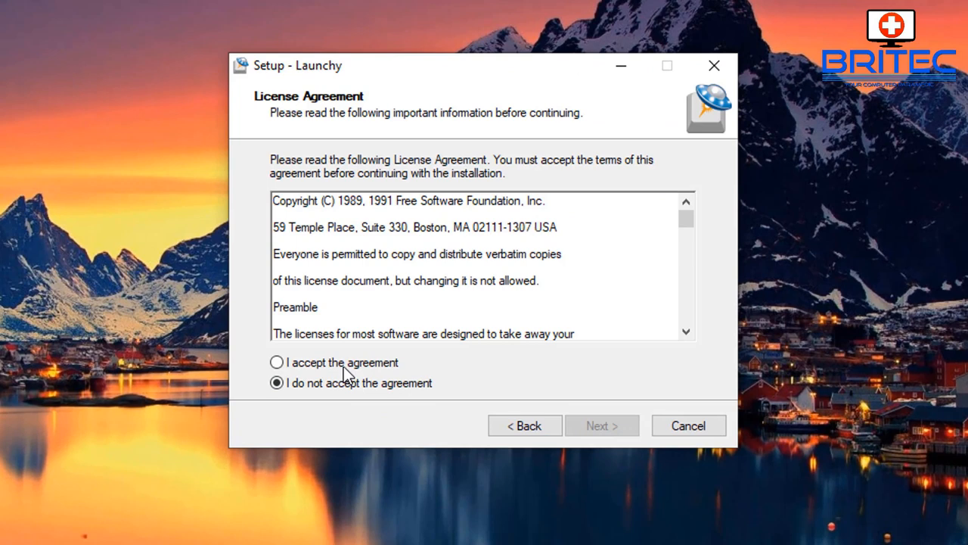
{"action": "left_click", "coordinate": [276, 362]}
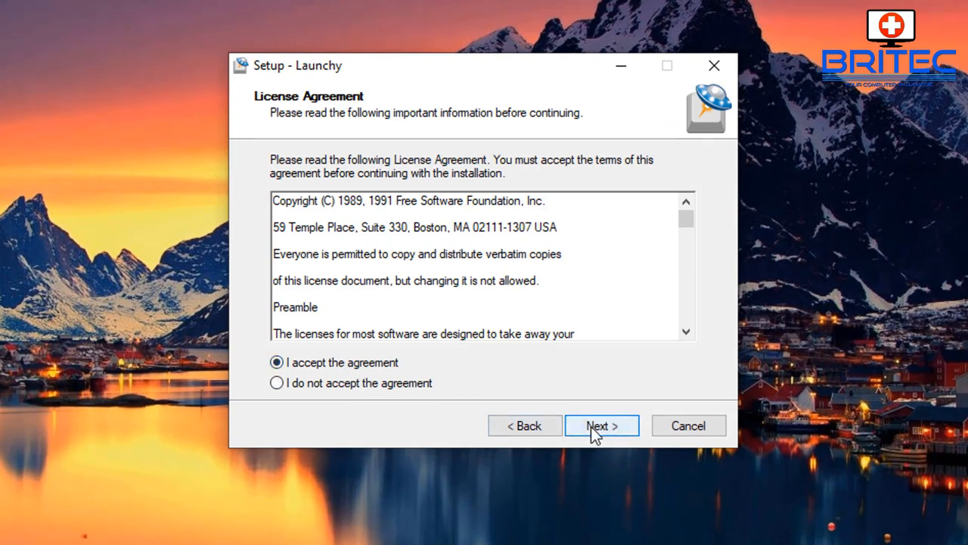
{"action": "left_click", "coordinate": [602, 425]}
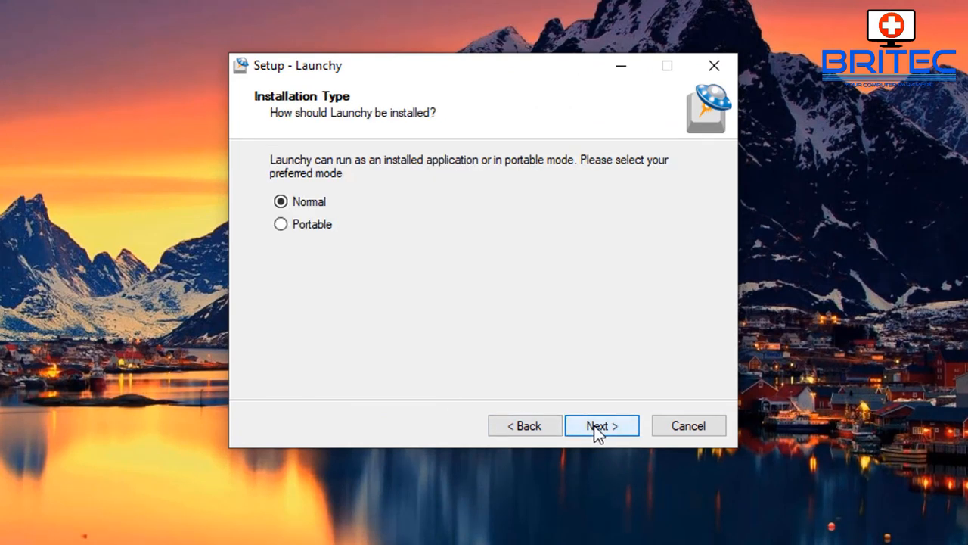
{"action": "left_click", "coordinate": [602, 425]}
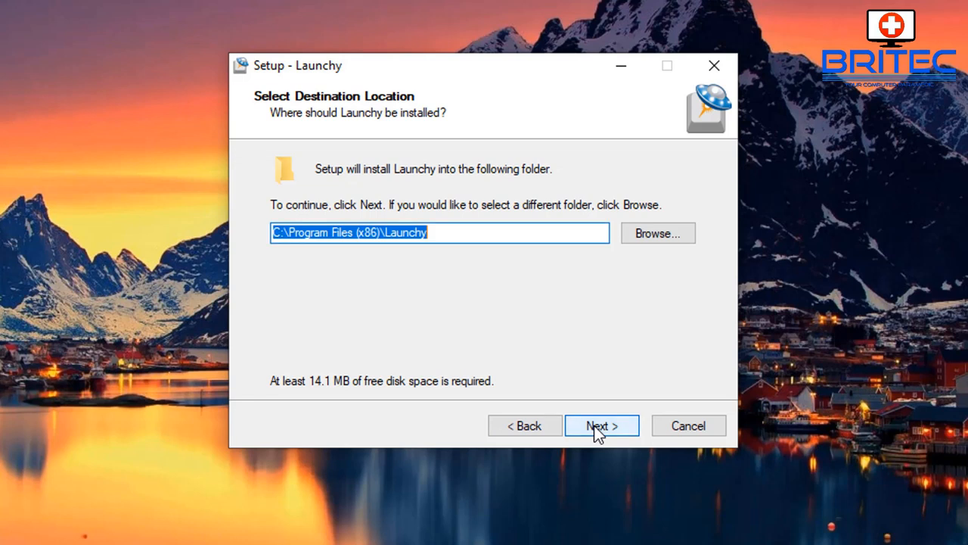
{"action": "left_click", "coordinate": [603, 426]}
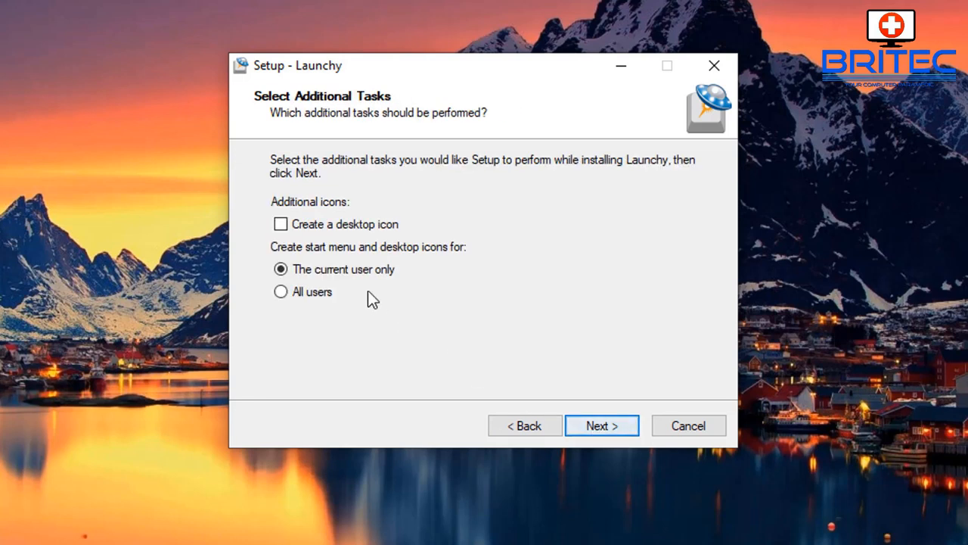
{"action": "left_click", "coordinate": [603, 425]}
{"action": "type", "text": "note"}
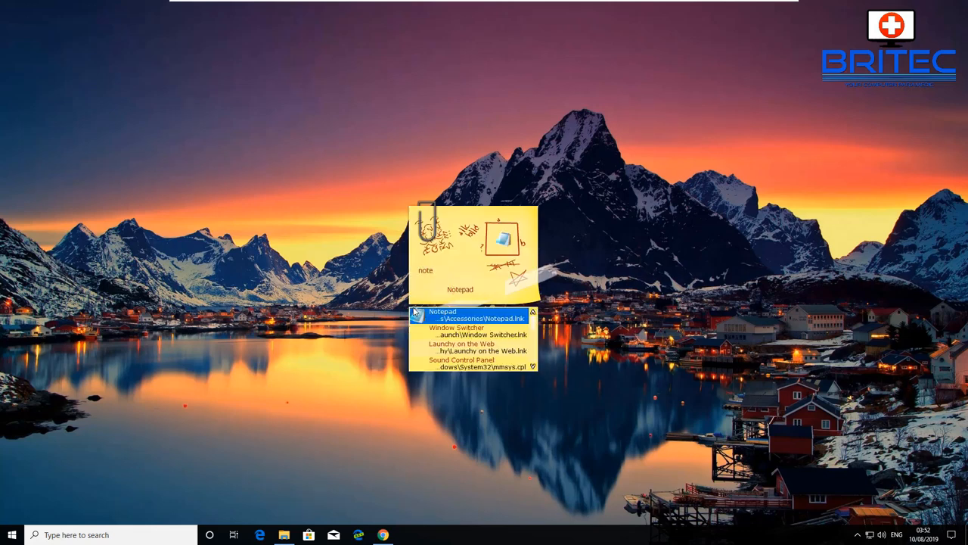
Launch Notepad from Launchy's results, then close the Notepad window.
{"action": "left_click", "coordinate": [441, 313]}
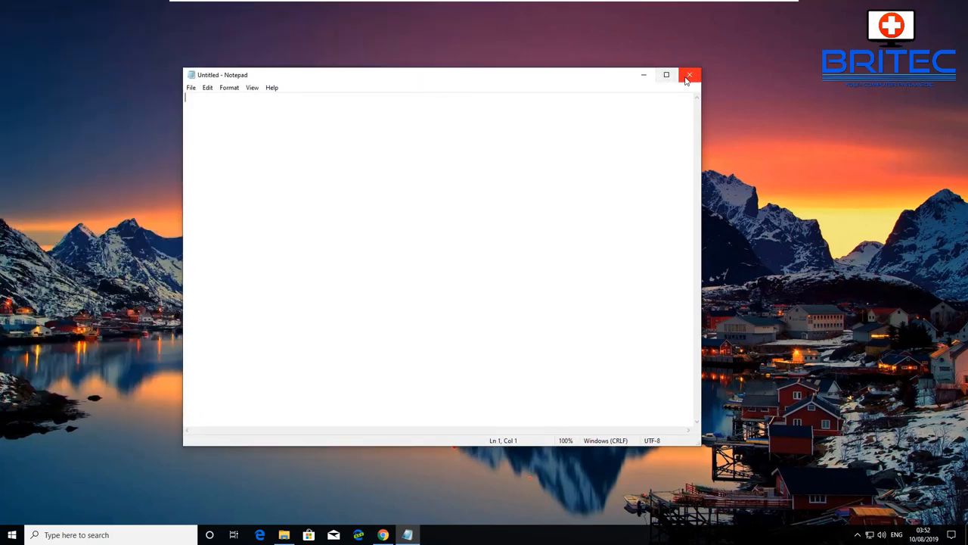
{"action": "left_click", "coordinate": [688, 76]}
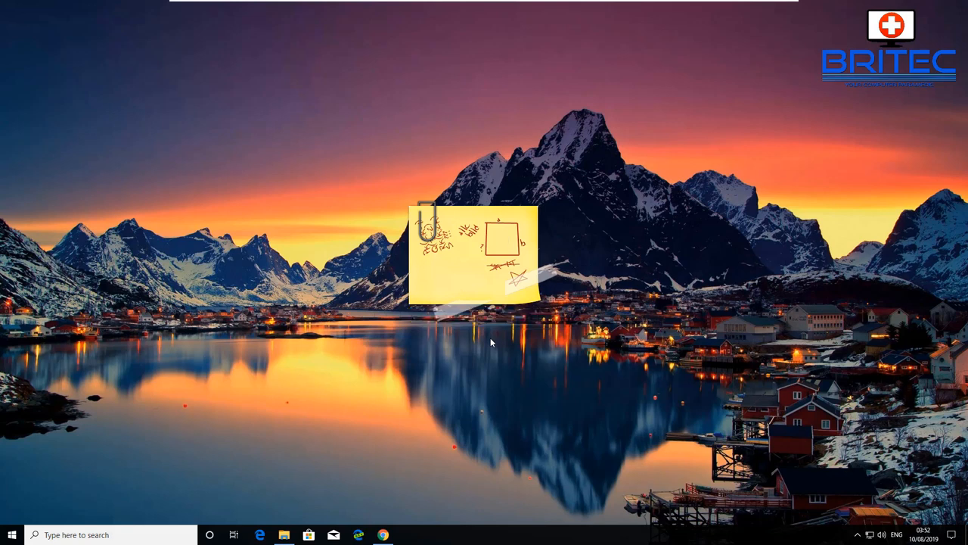
{"action": "mouse_move", "coordinate": [499, 333]}
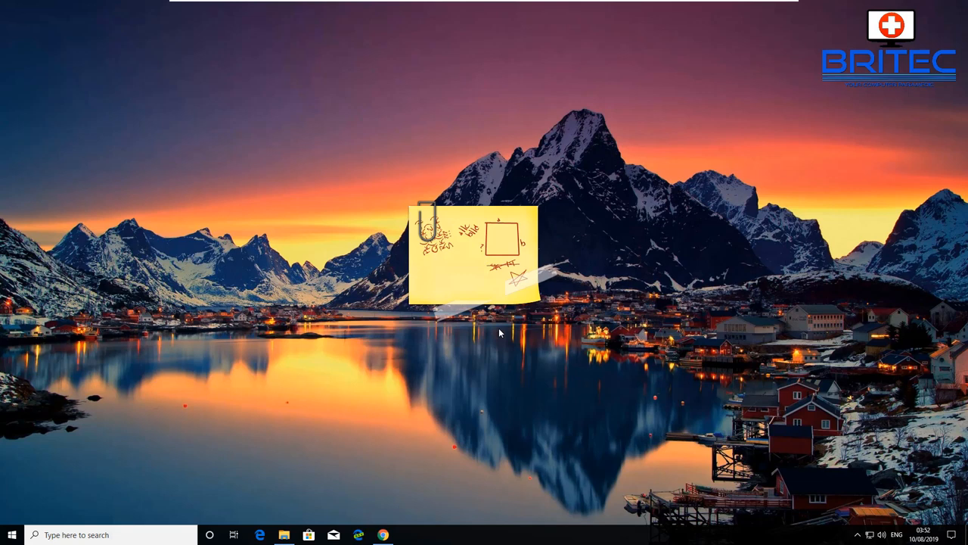
{"action": "mouse_move", "coordinate": [533, 293]}
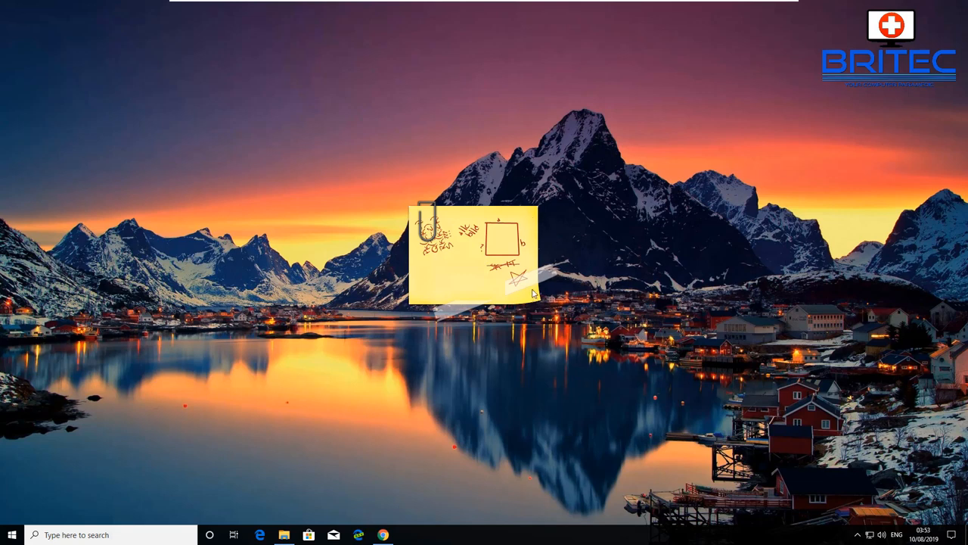
In Launchy Options, pick the dark Spotlight-style skin under Skins and apply it.
{"action": "right_click", "coordinate": [530, 286]}
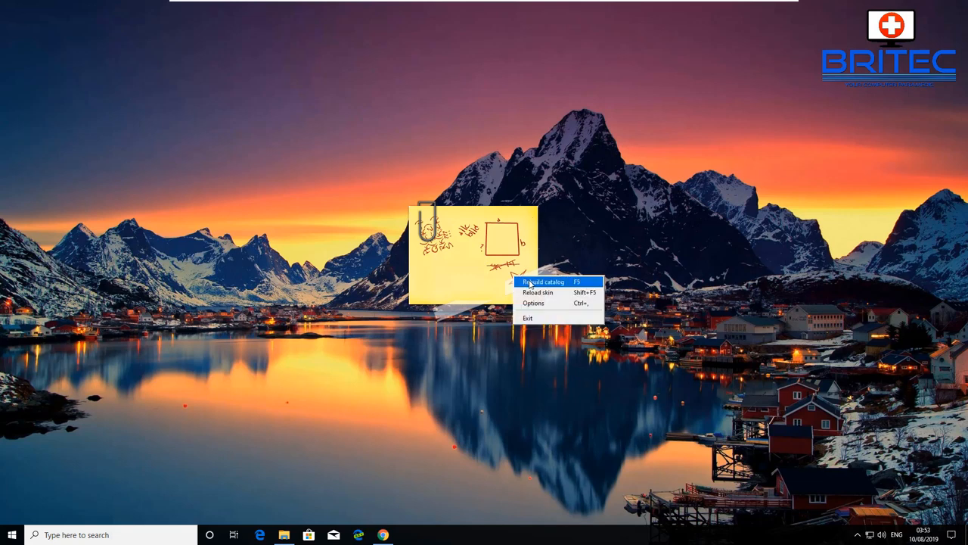
{"action": "mouse_move", "coordinate": [552, 294]}
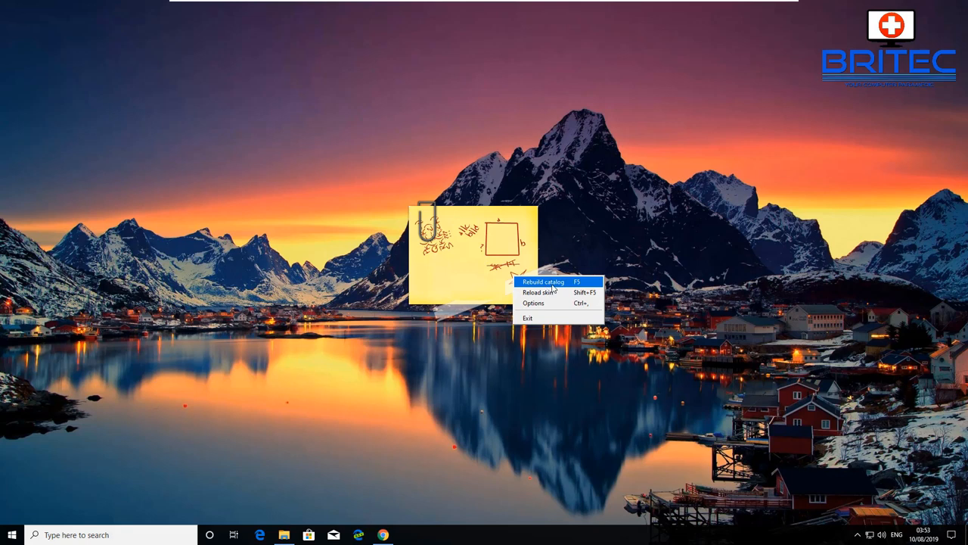
{"action": "left_click", "coordinate": [532, 303]}
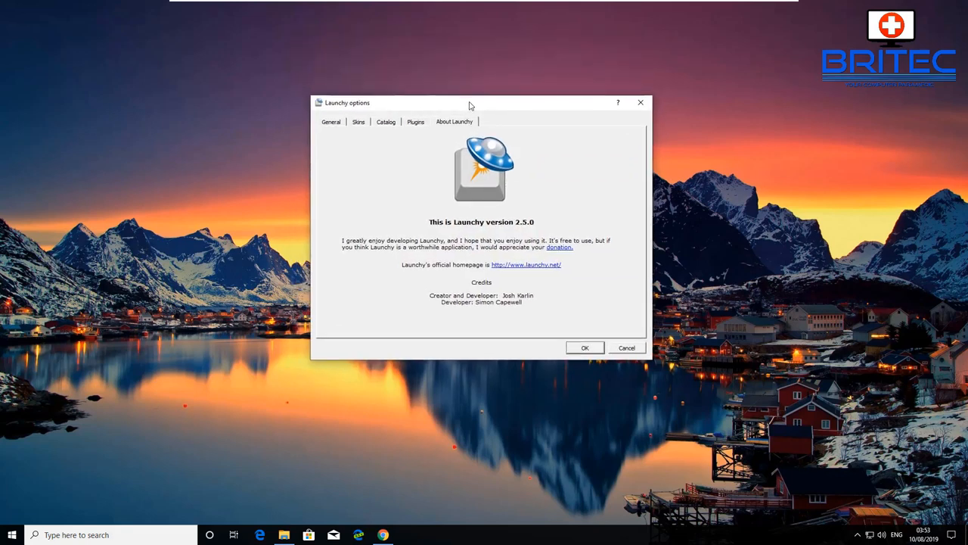
{"action": "left_click", "coordinate": [359, 121]}
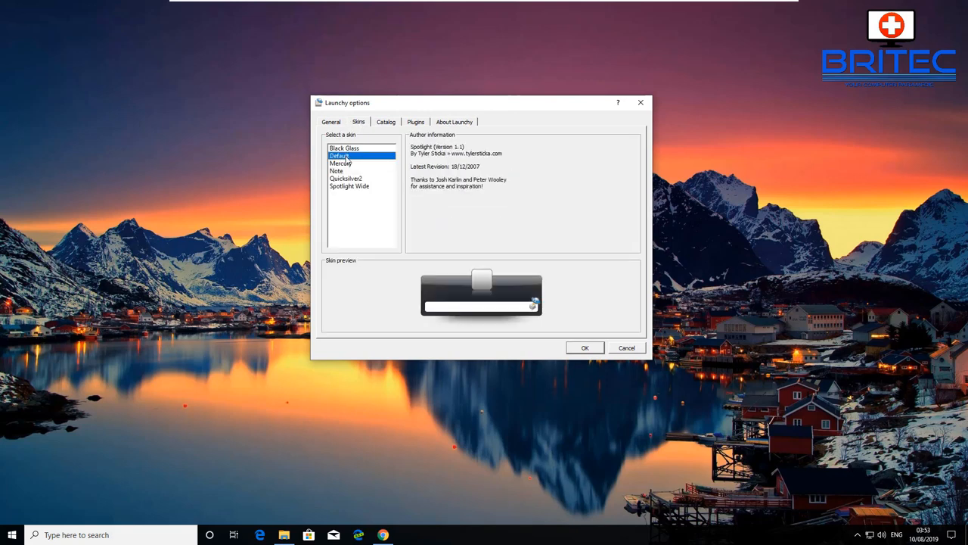
{"action": "mouse_move", "coordinate": [342, 158]}
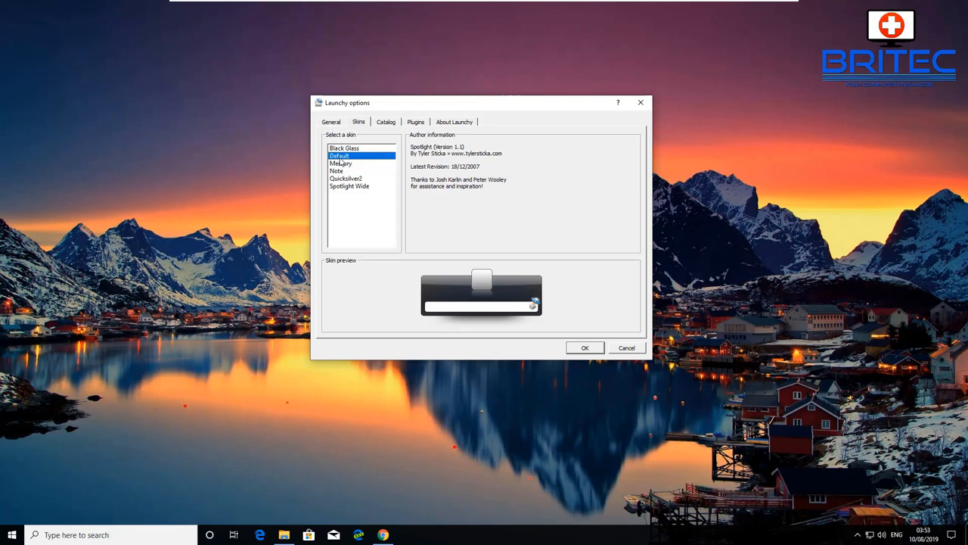
{"action": "left_click", "coordinate": [584, 347]}
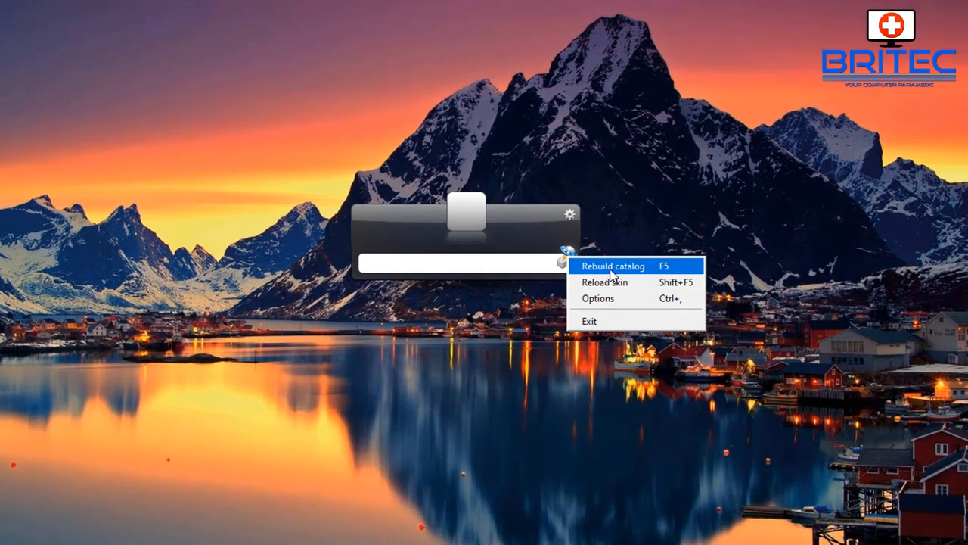
Rebuild Launchy's catalog, try '7+7', then type 'sysinfo' to find System Information.
{"action": "left_click", "coordinate": [612, 266]}
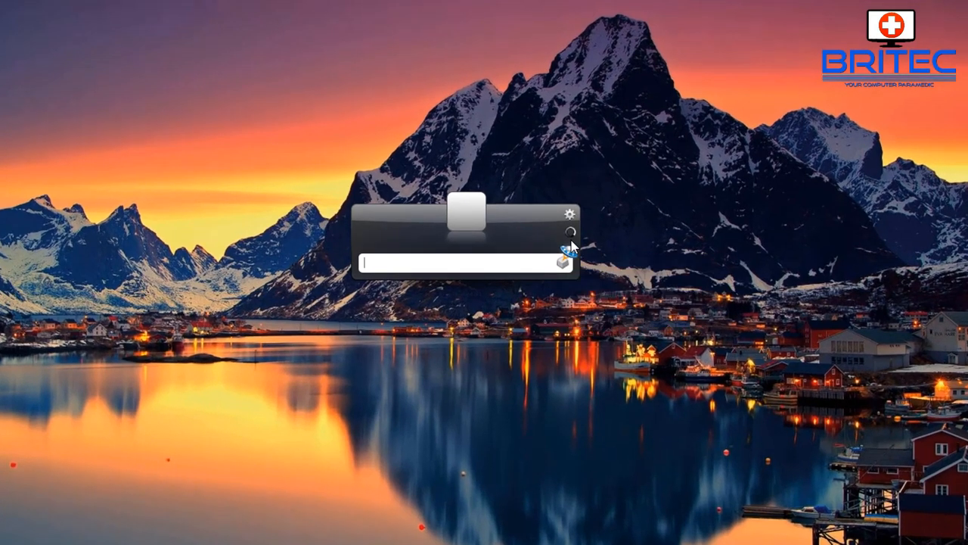
{"action": "mouse_move", "coordinate": [521, 327]}
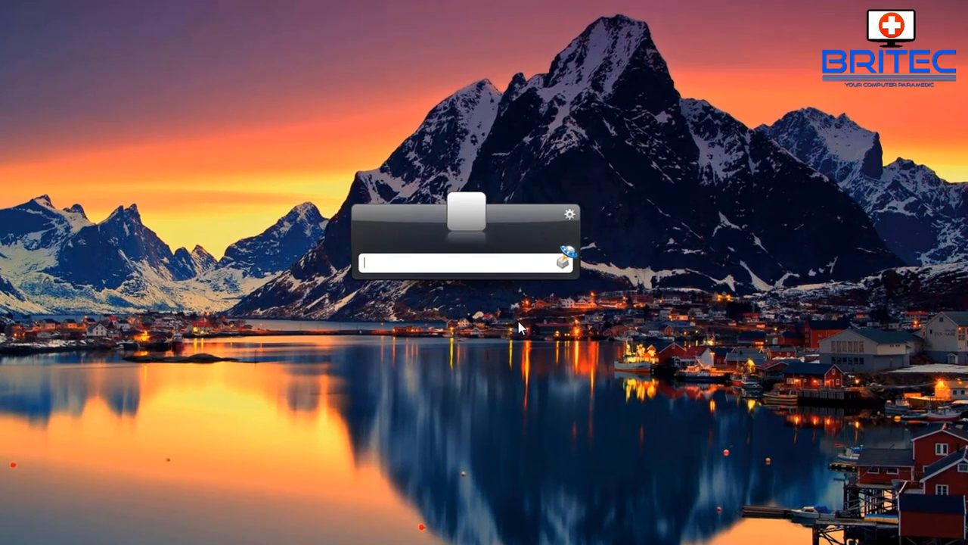
{"action": "mouse_move", "coordinate": [544, 358]}
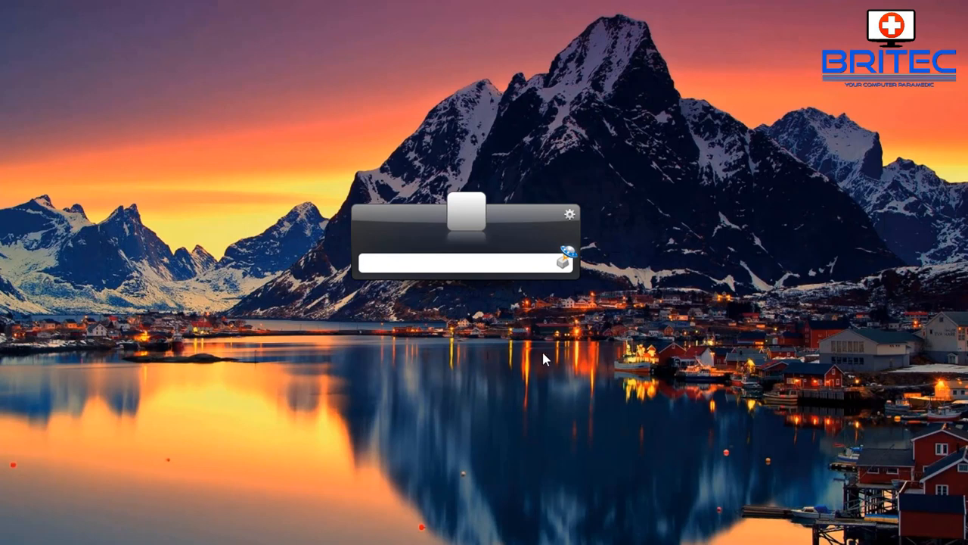
{"action": "type", "text": "7+"}
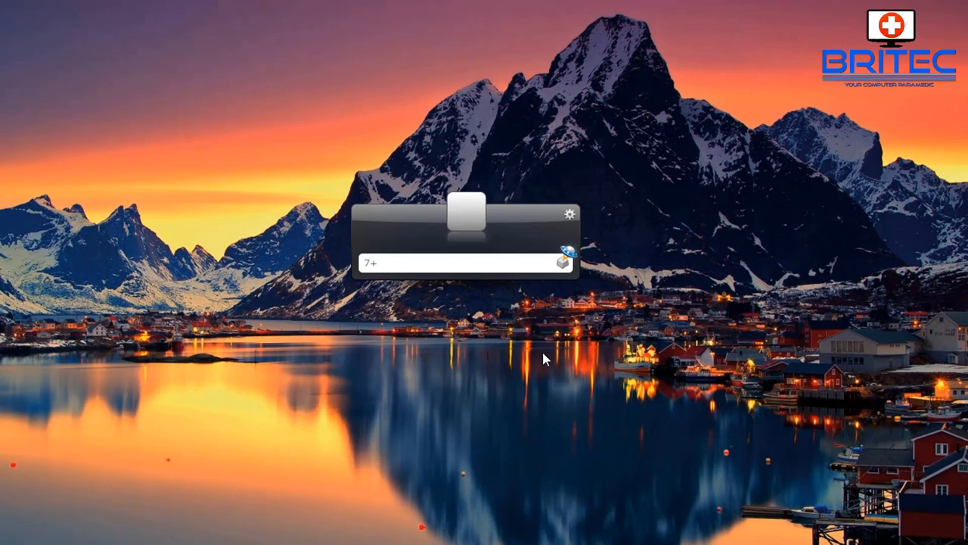
{"action": "type", "text": "+7"}
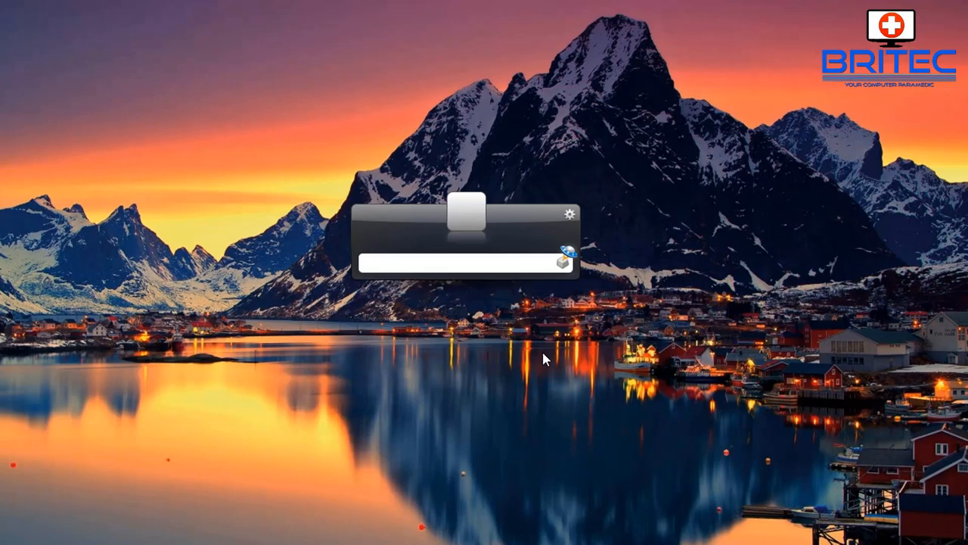
{"action": "type", "text": "sys"}
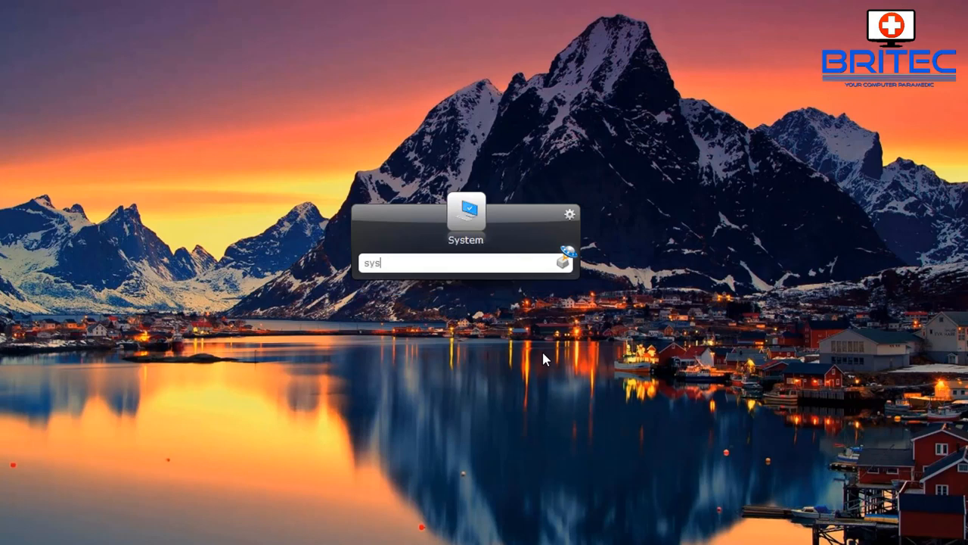
{"action": "type", "text": "info"}
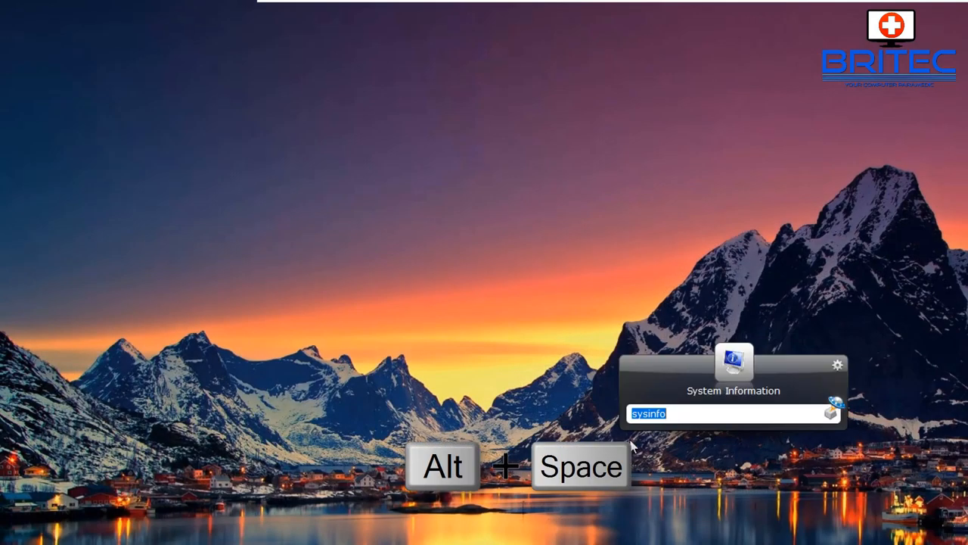
{"action": "mouse_move", "coordinate": [689, 450]}
{"action": "type", "text": "e"}
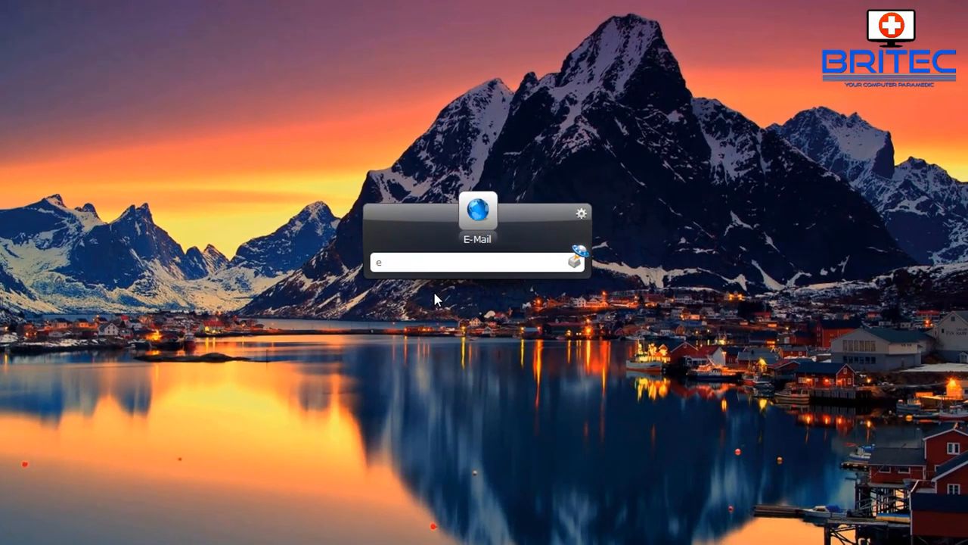
Launch Microsoft Edge Dev via 'edg', then search 'mail' and 'con' for Control Panel.
{"action": "type", "text": "dg"}
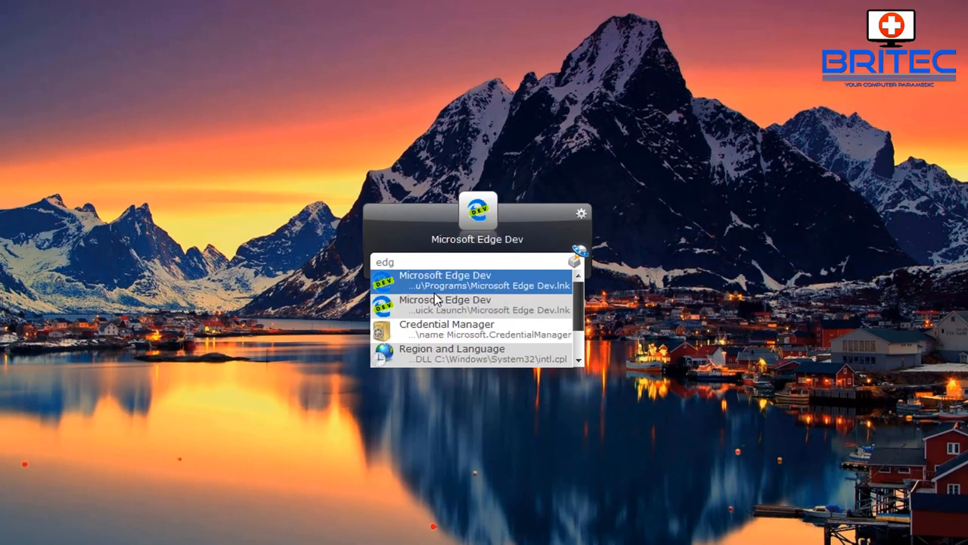
{"action": "left_click", "coordinate": [446, 279]}
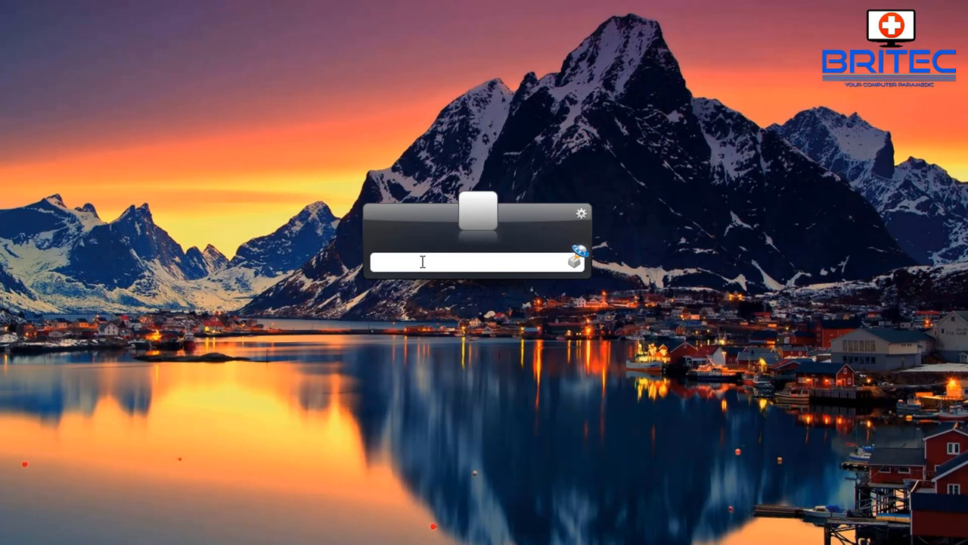
{"action": "type", "text": "mail"}
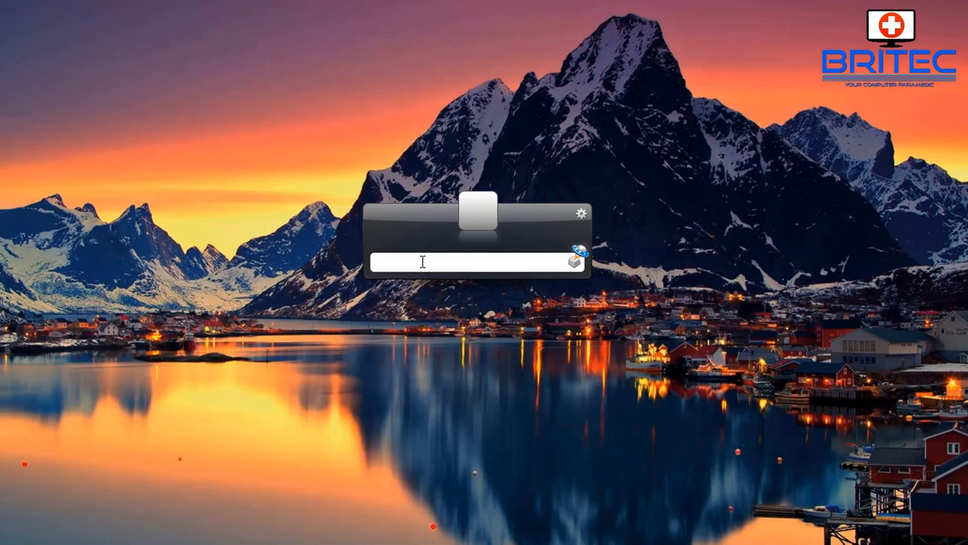
{"action": "type", "text": "con"}
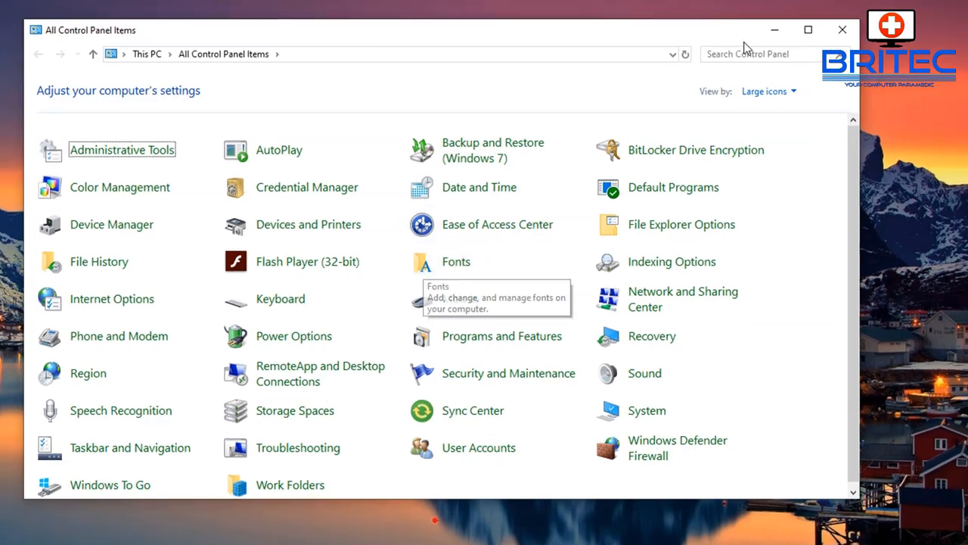
Leave the All Control Panel Items window for Britec's YouTube channel page.
{"action": "left_click", "coordinate": [841, 30]}
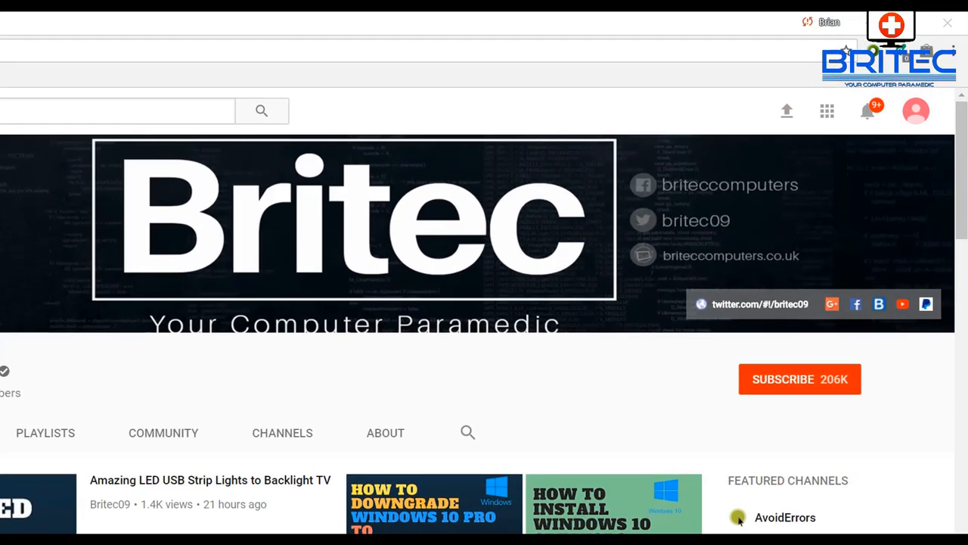
{"action": "mouse_move", "coordinate": [826, 414]}
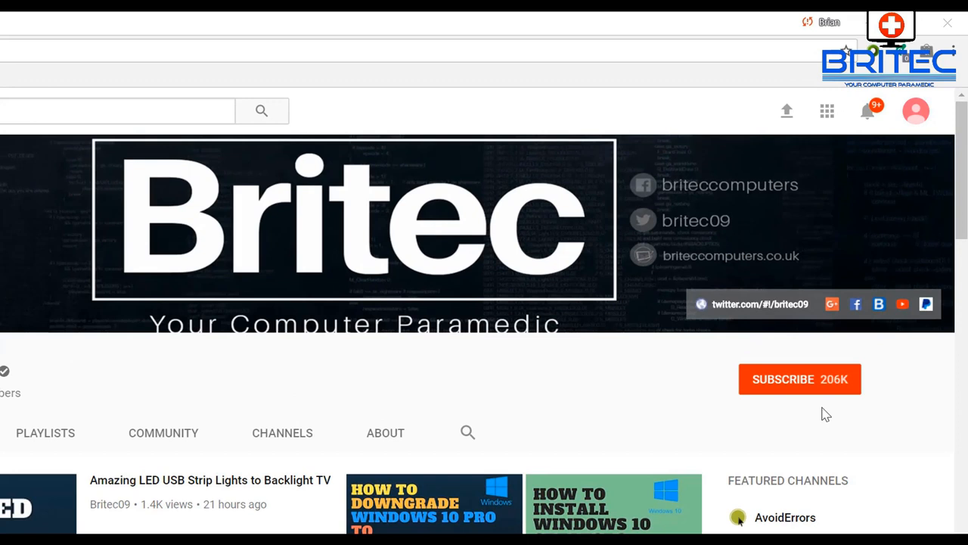
Subscribe to the Britec channel on its YouTube page.
{"action": "left_click", "coordinate": [799, 378]}
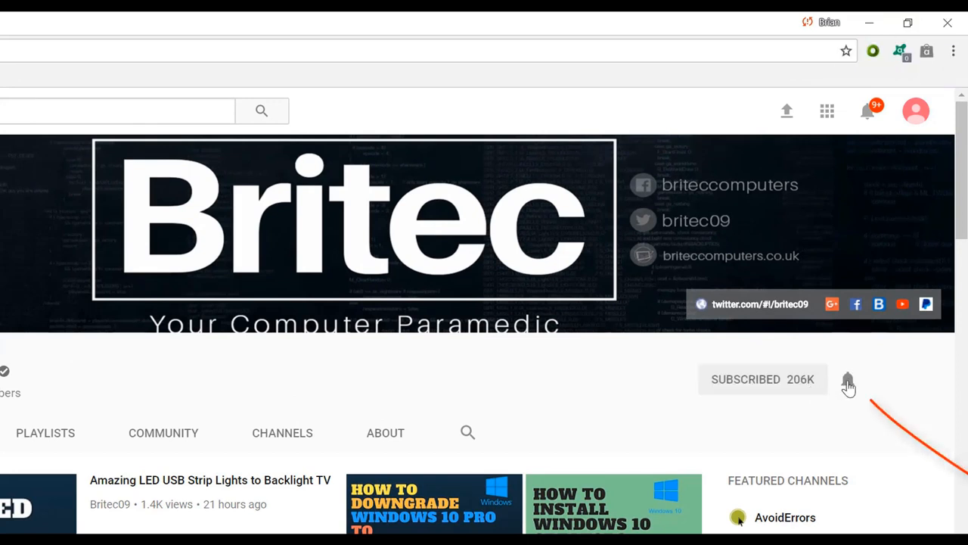